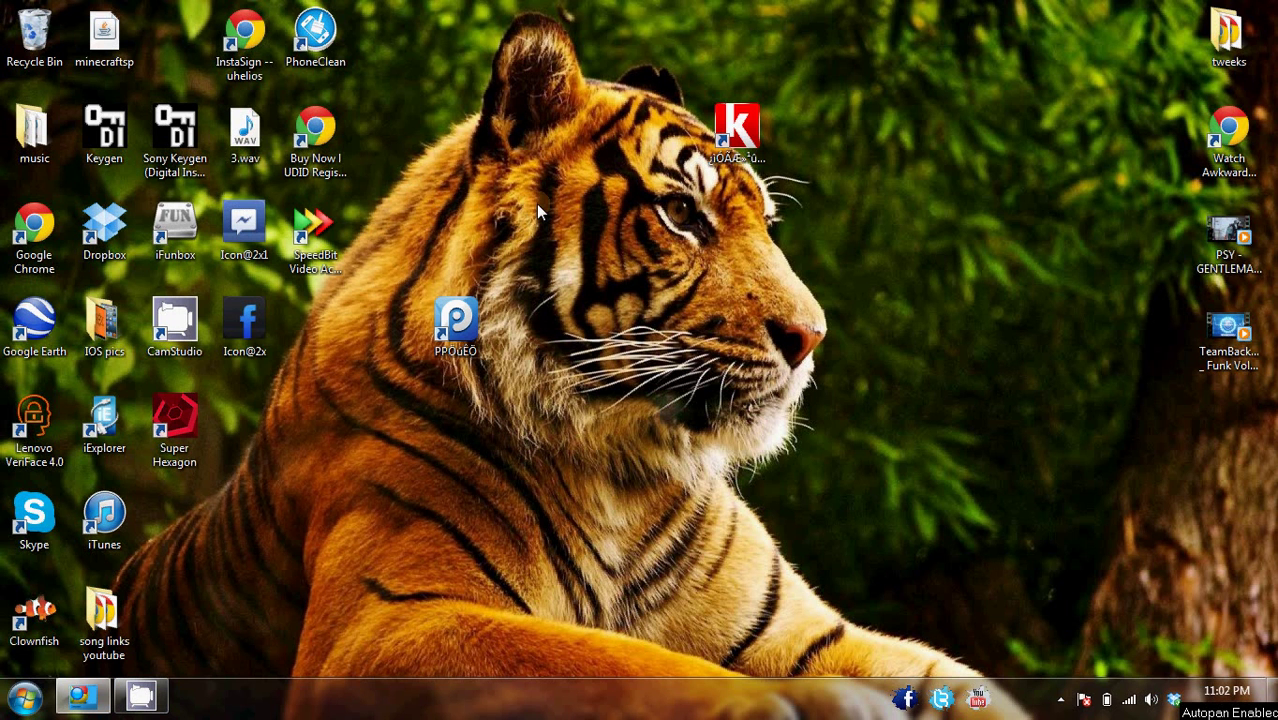
mouse_move(784, 526)
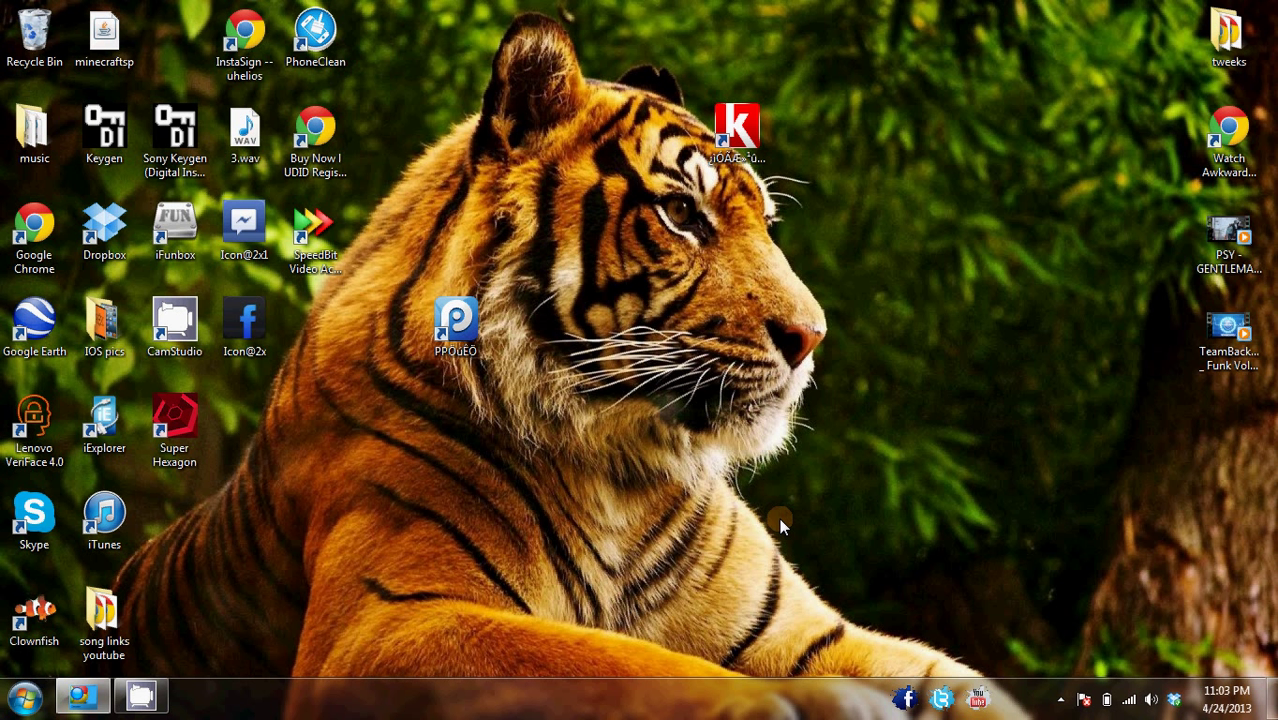
mouse_move(800, 490)
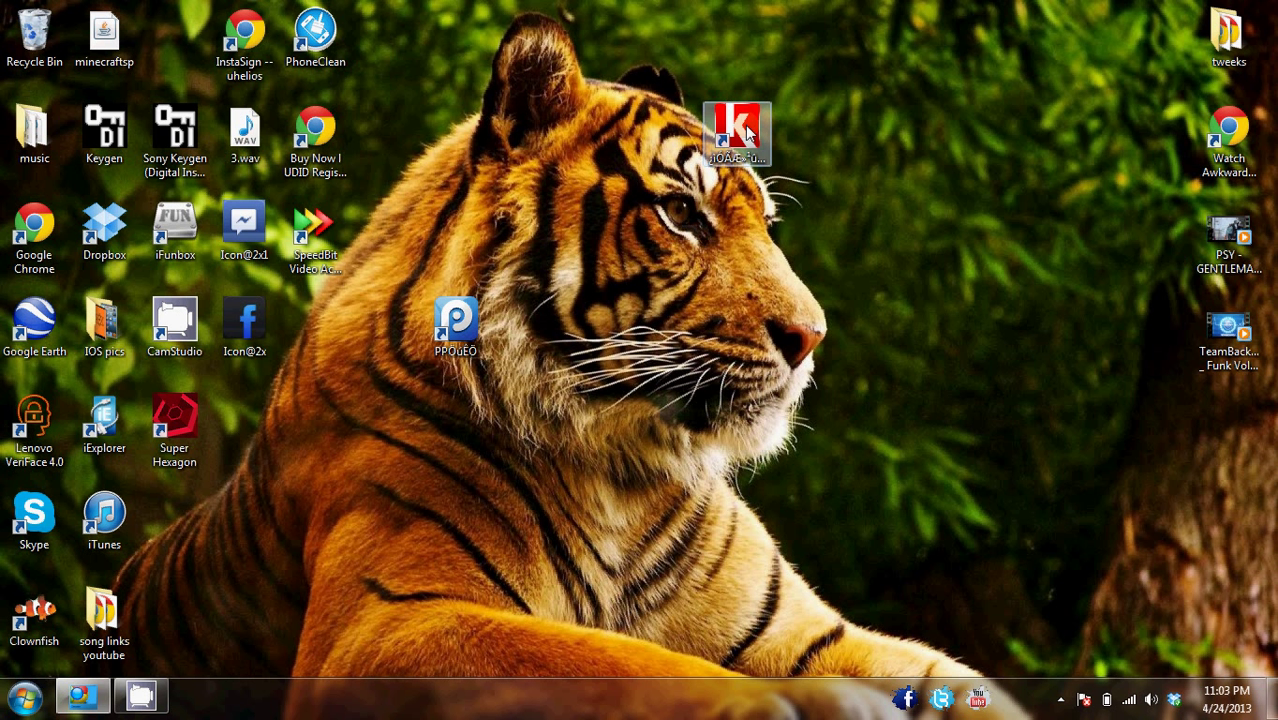
mouse_move(796, 208)
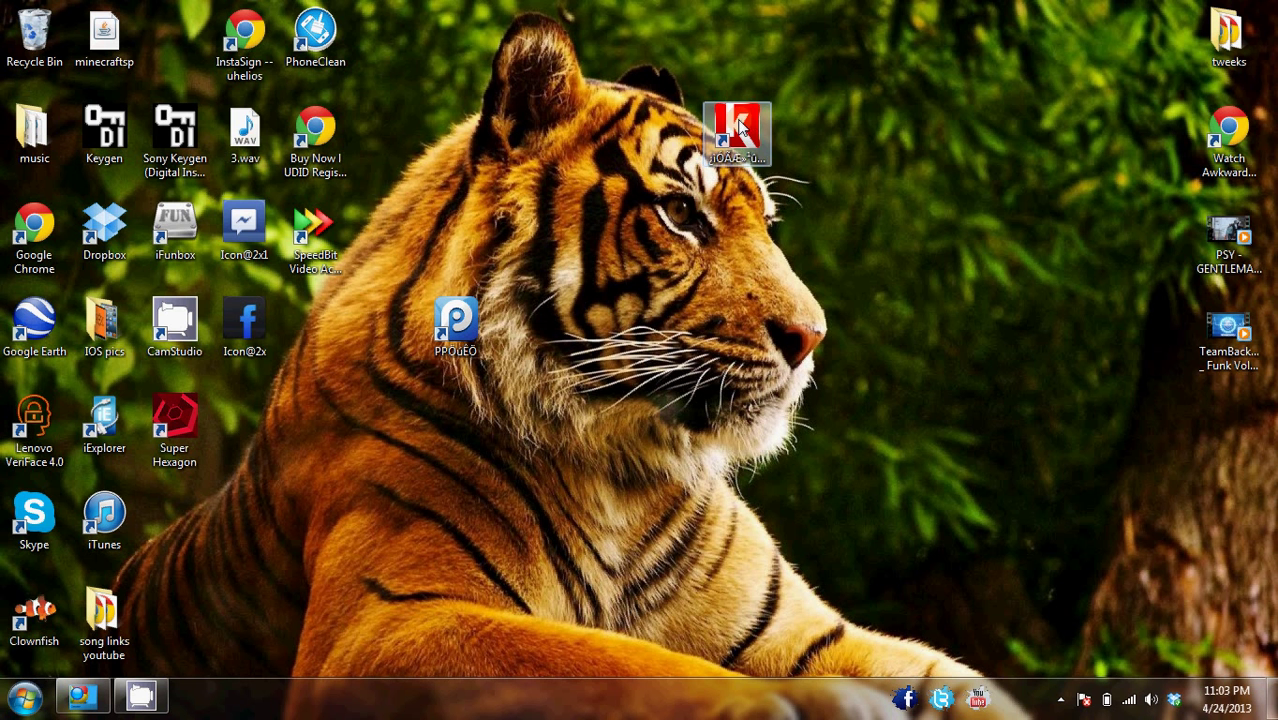
Briefly launch Kuaiyong from the desktop and close it again
double_click(736, 132)
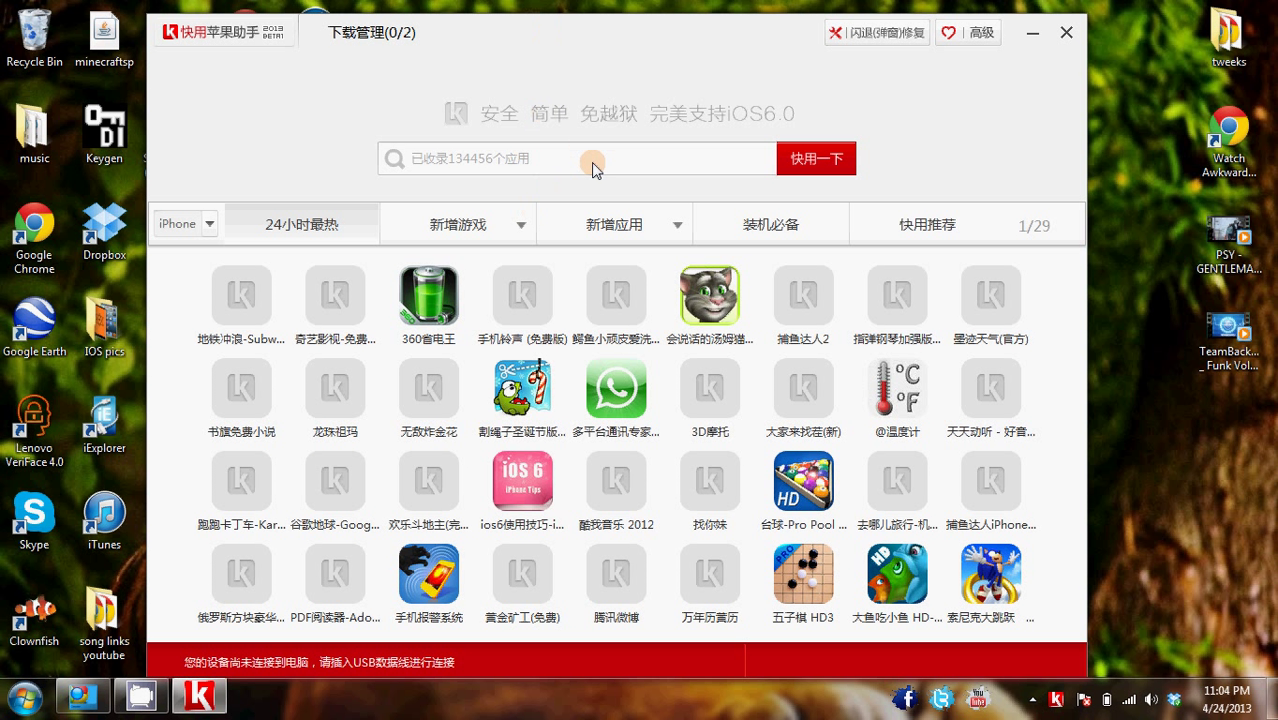
mouse_move(696, 136)
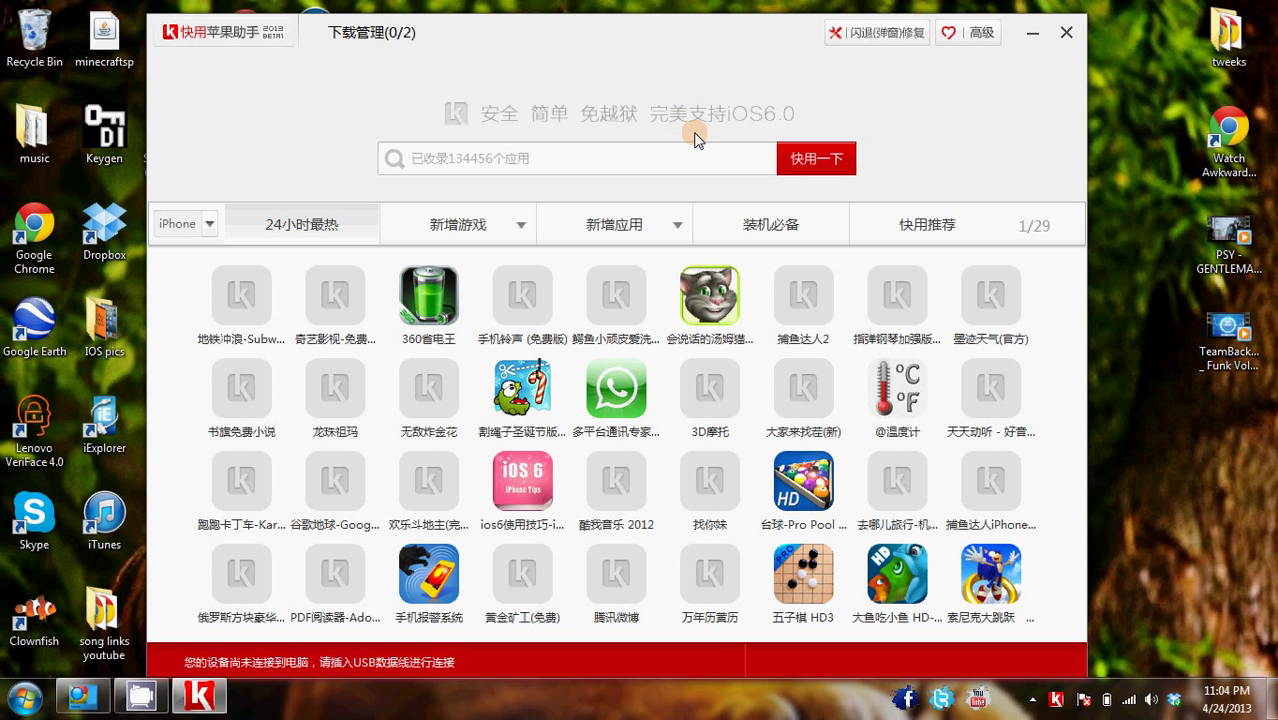
mouse_move(662, 192)
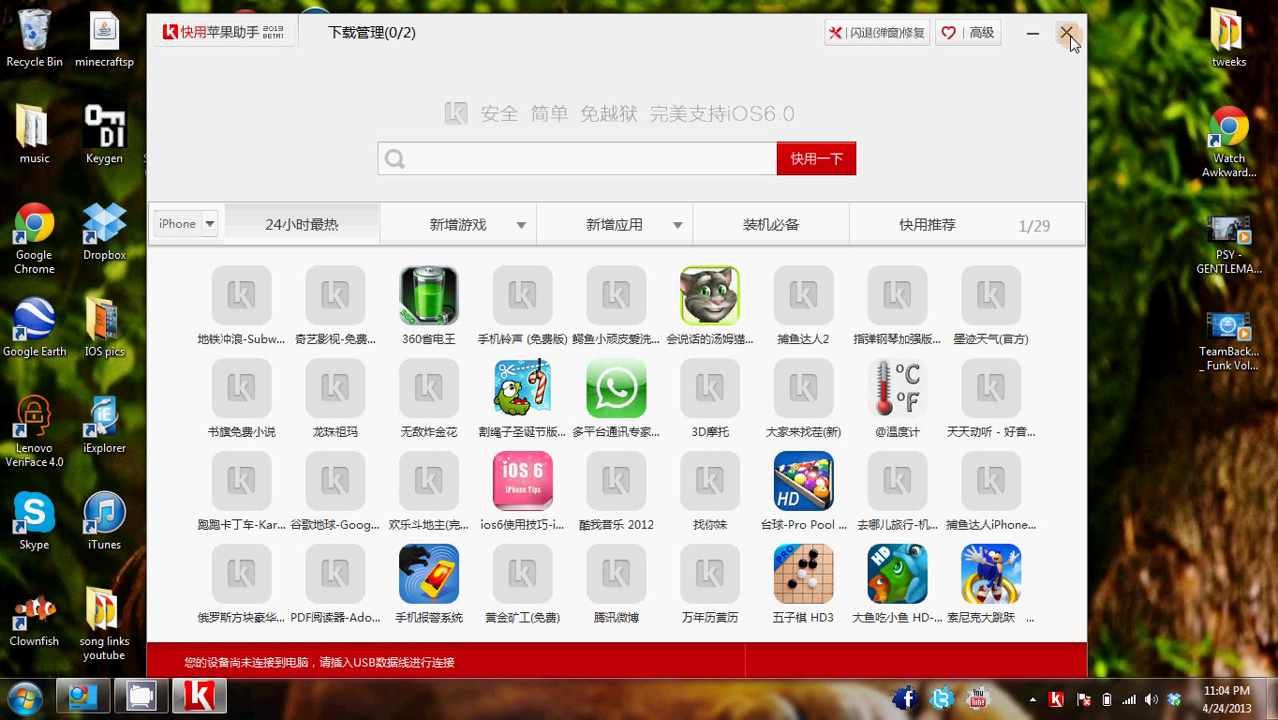
click(1068, 32)
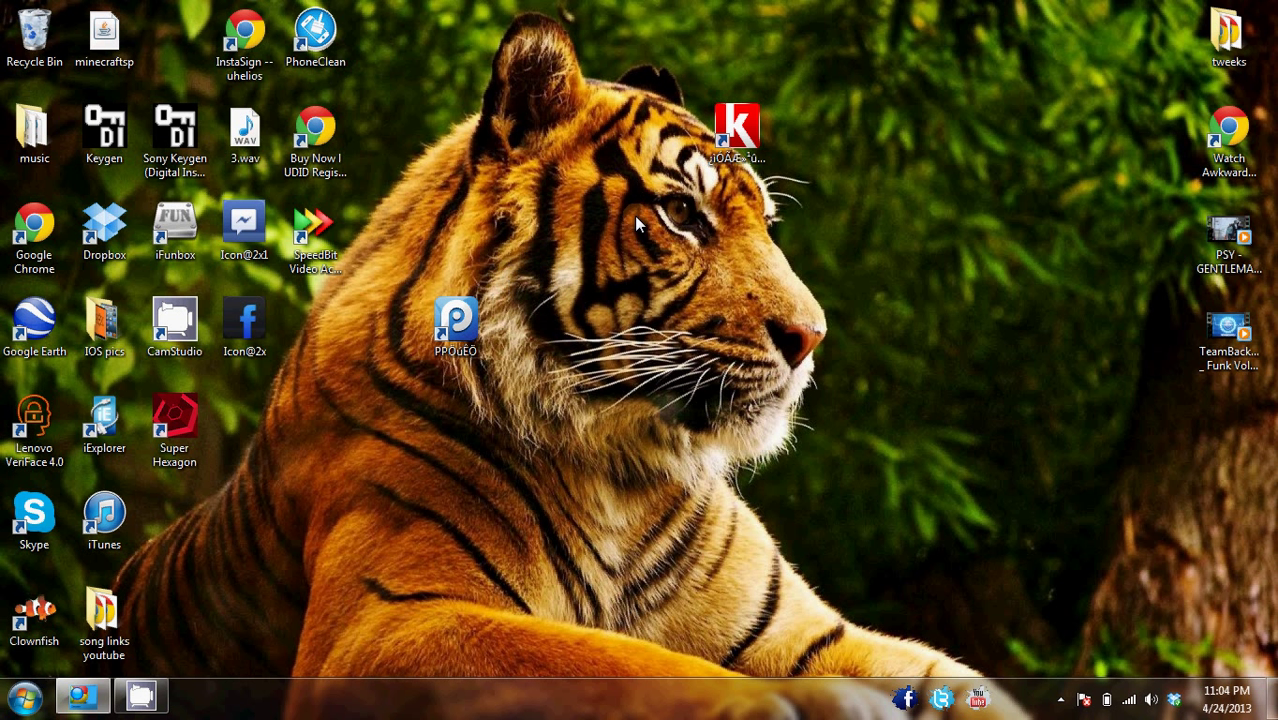
mouse_move(622, 244)
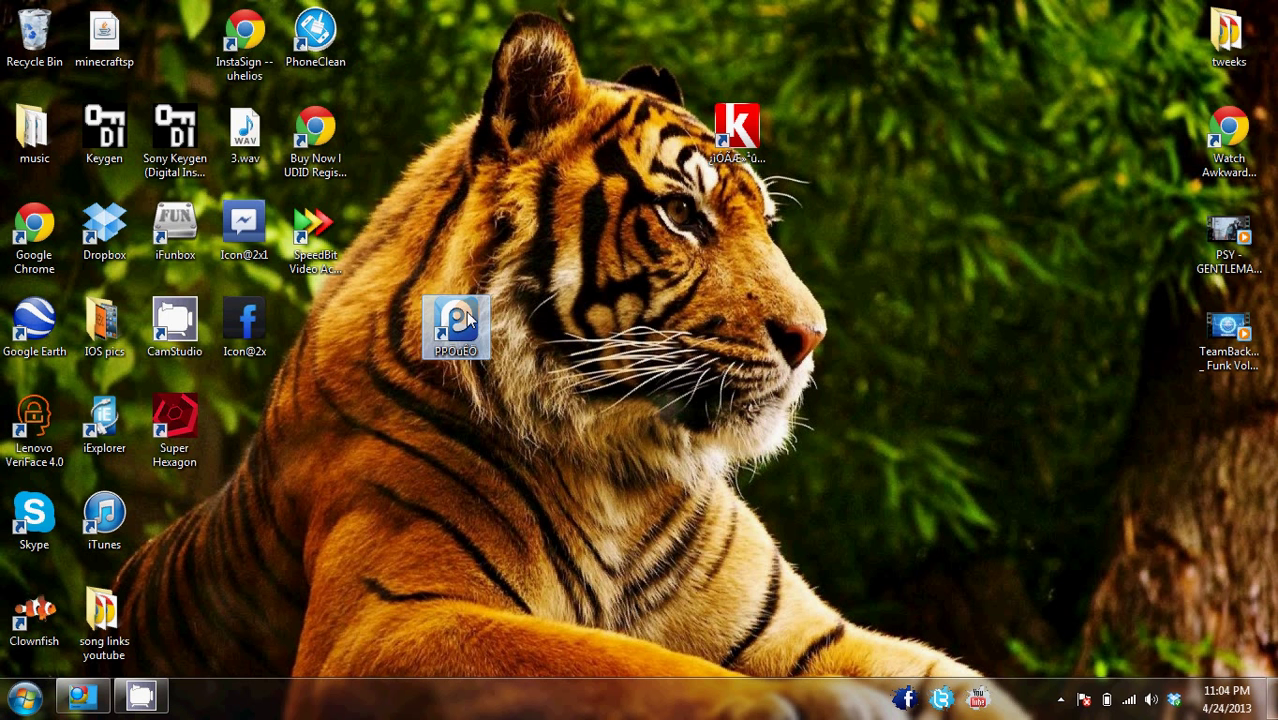
Launch the old PP Assistant, dismiss its update notes and quit it completely
double_click(456, 324)
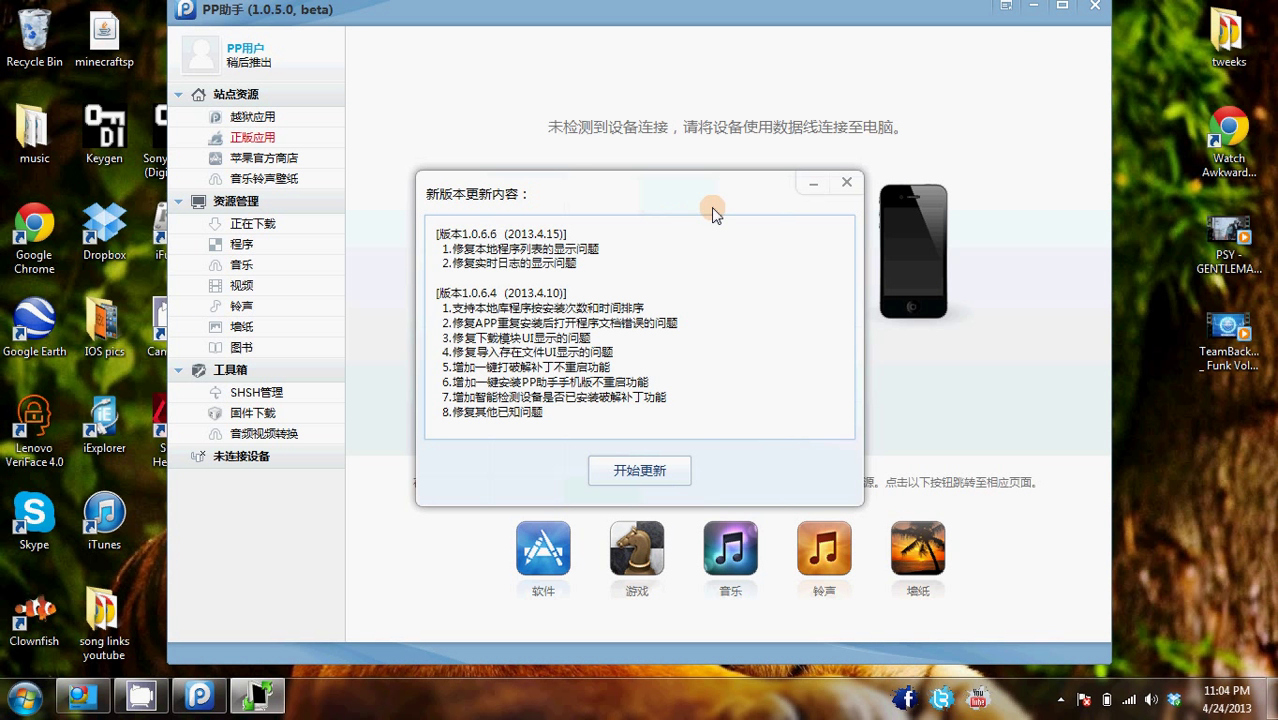
mouse_move(848, 184)
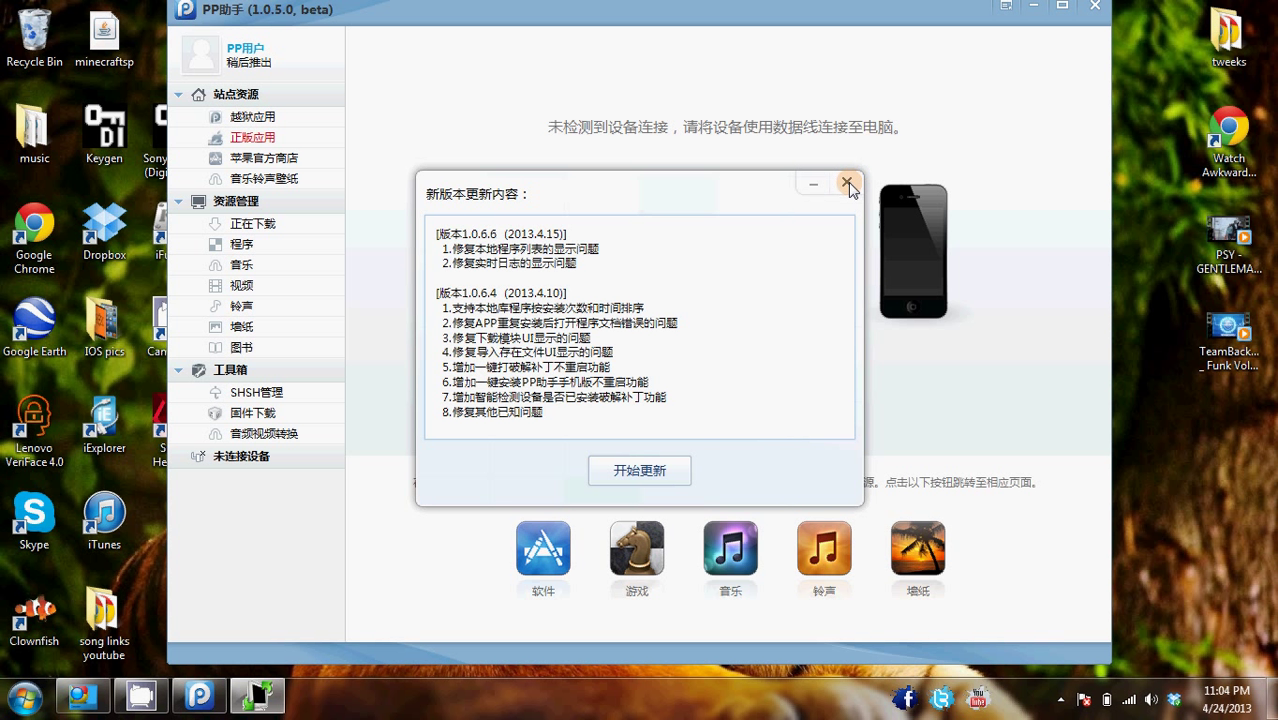
click(848, 184)
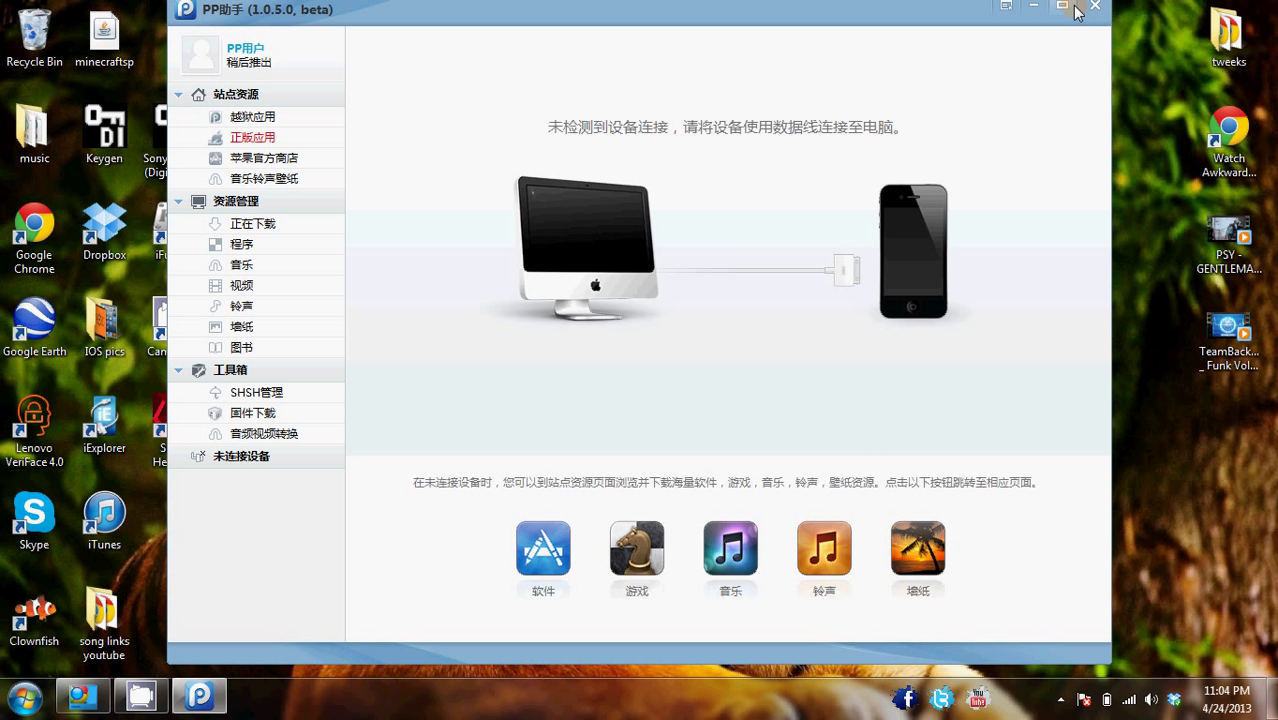
click(1094, 8)
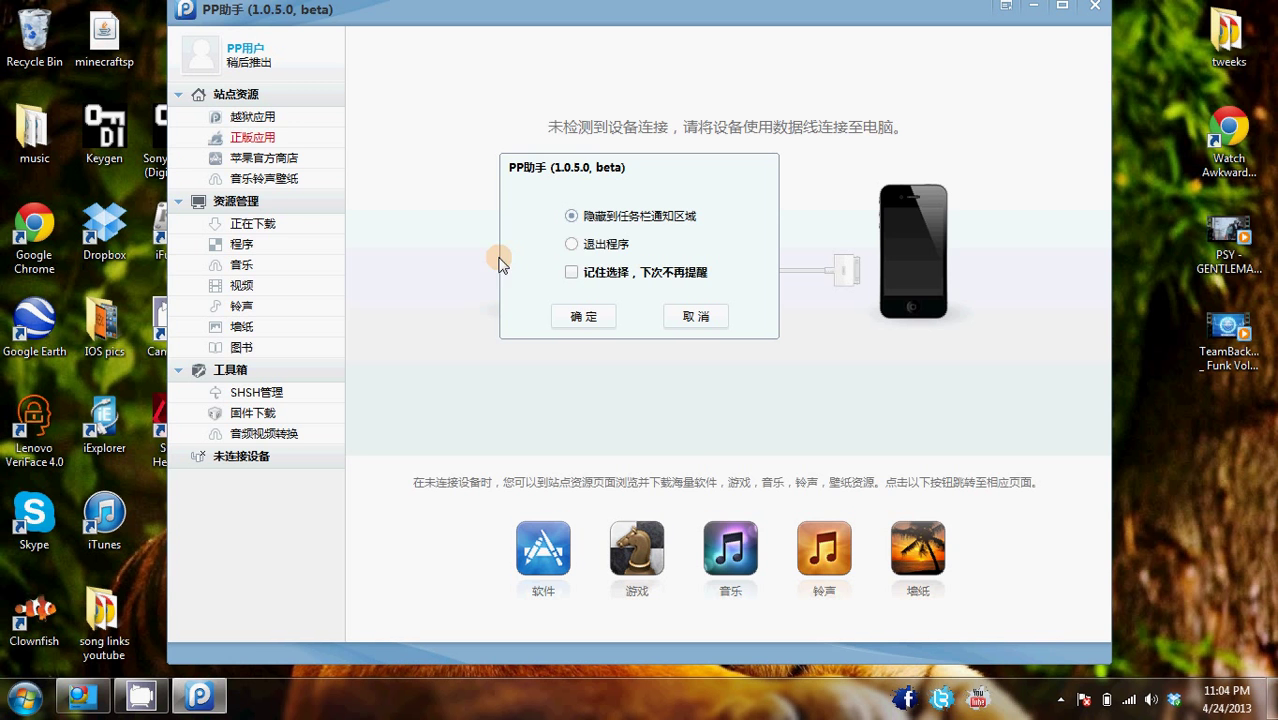
click(572, 244)
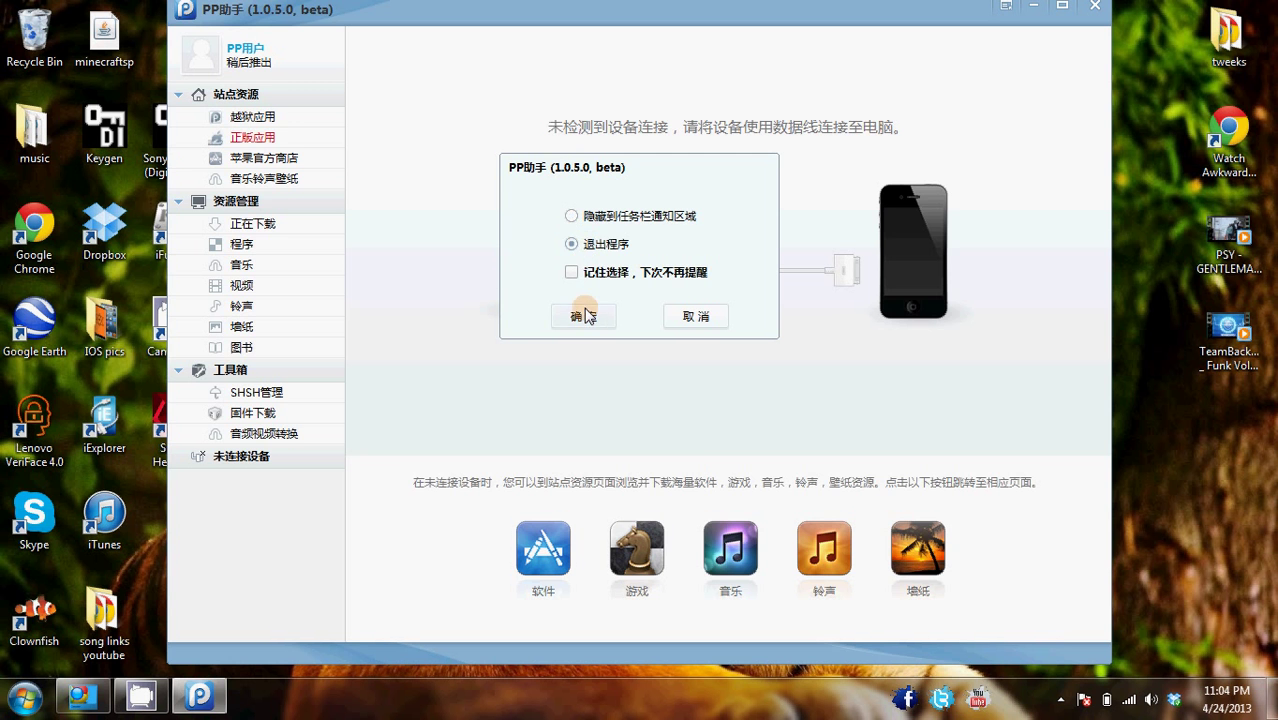
click(584, 316)
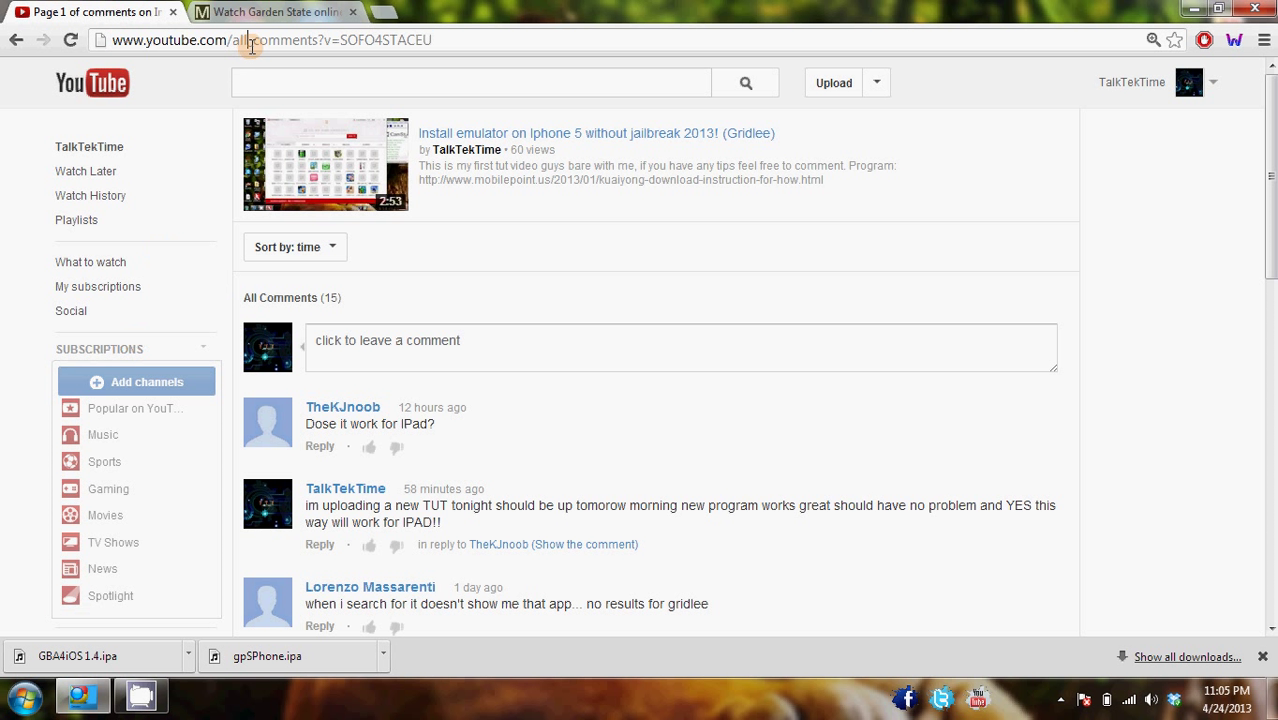
text(http://bit.ly/10HobC5)
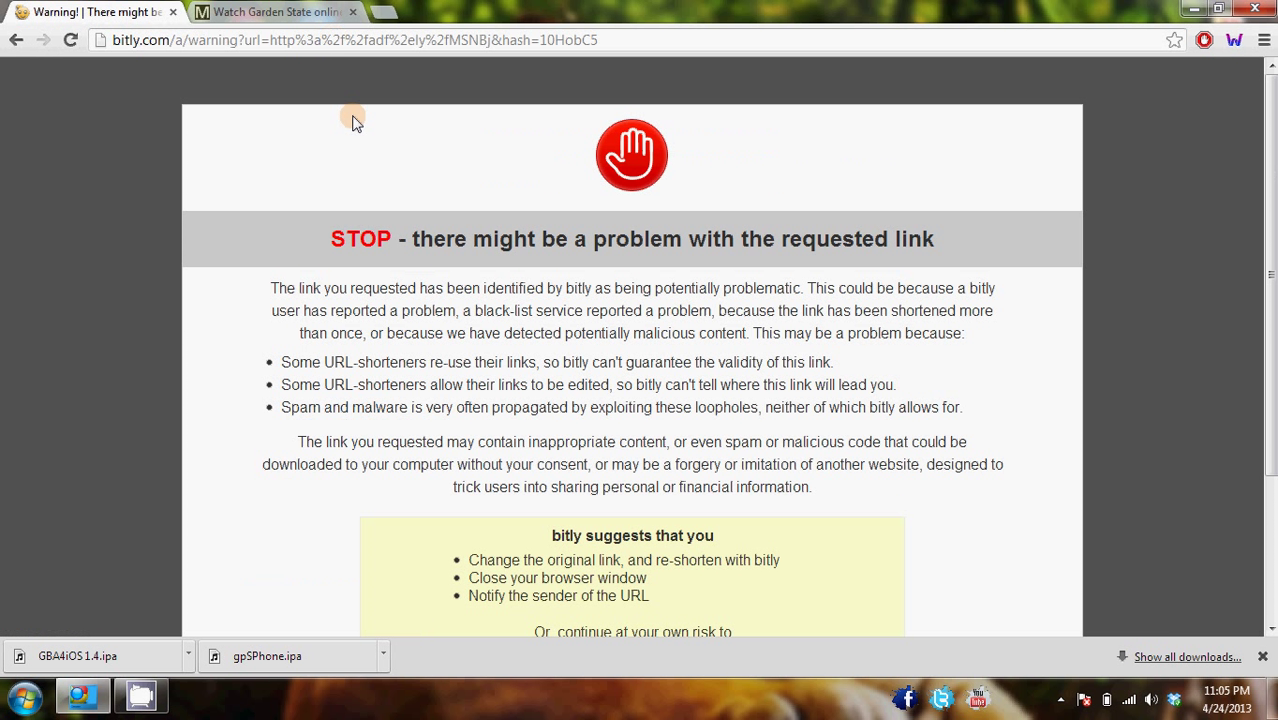
mouse_move(614, 136)
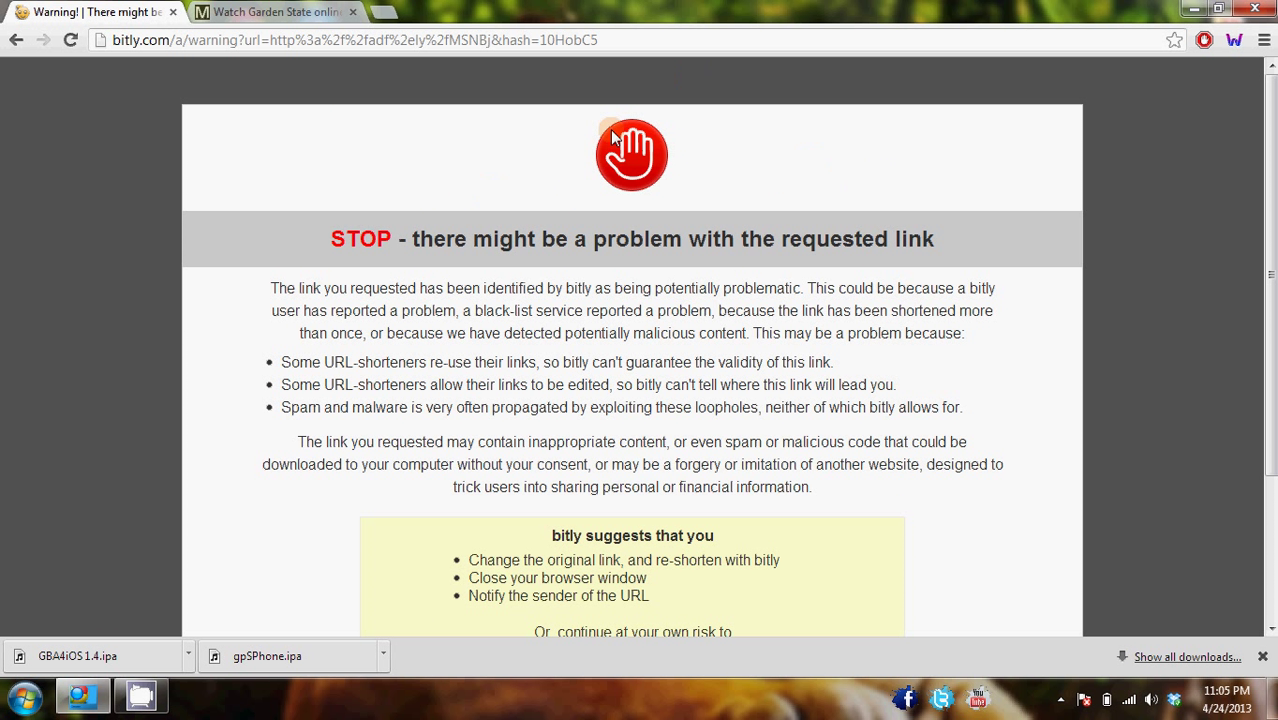
scroll(down, 3)
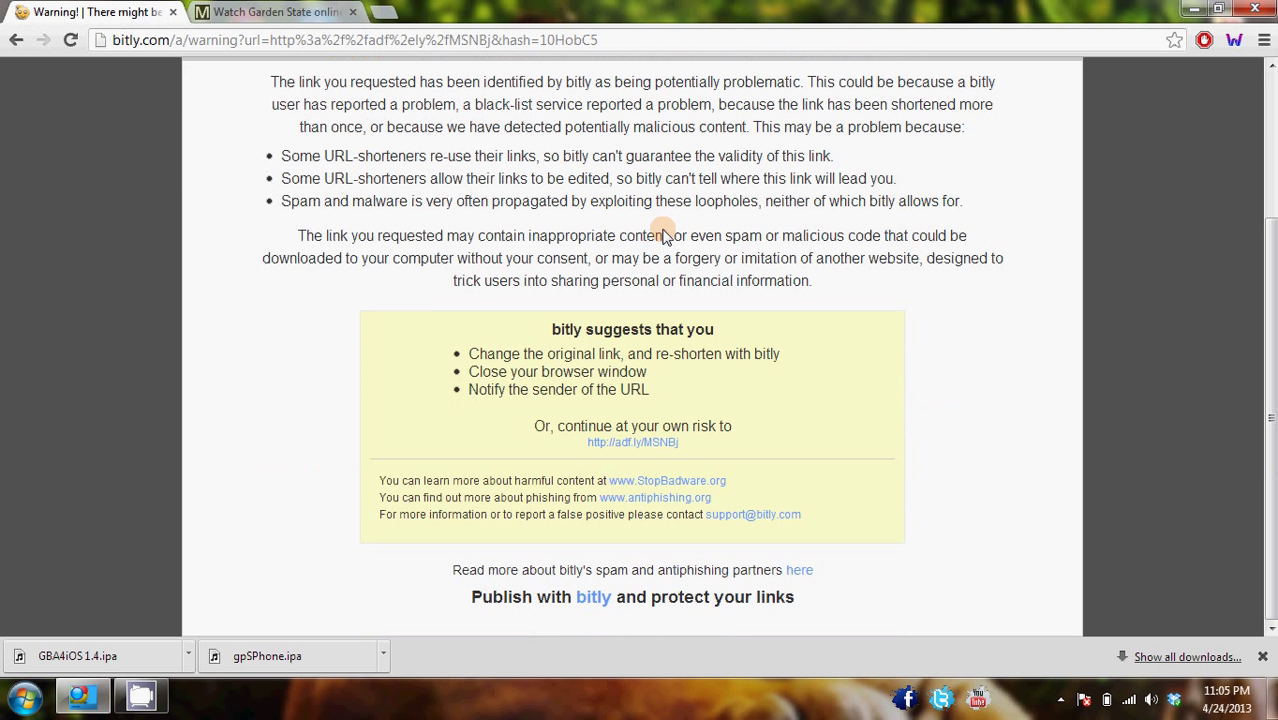
mouse_move(552, 472)
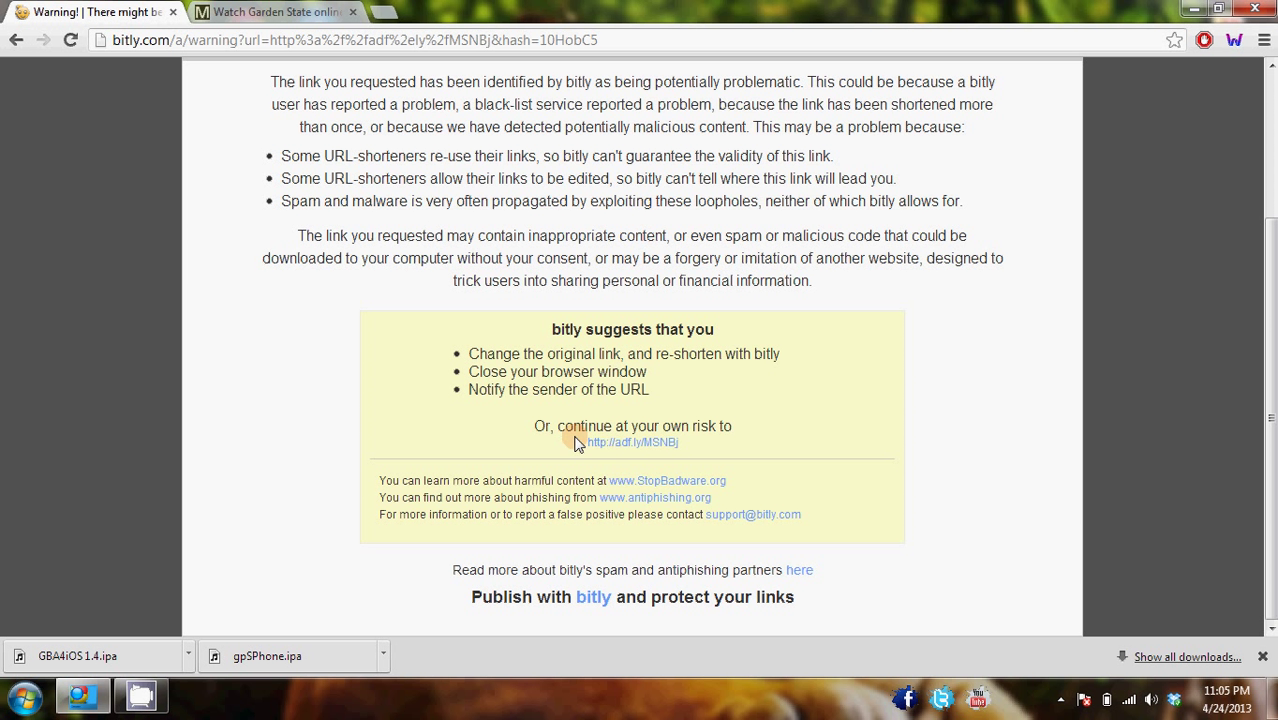
mouse_move(632, 442)
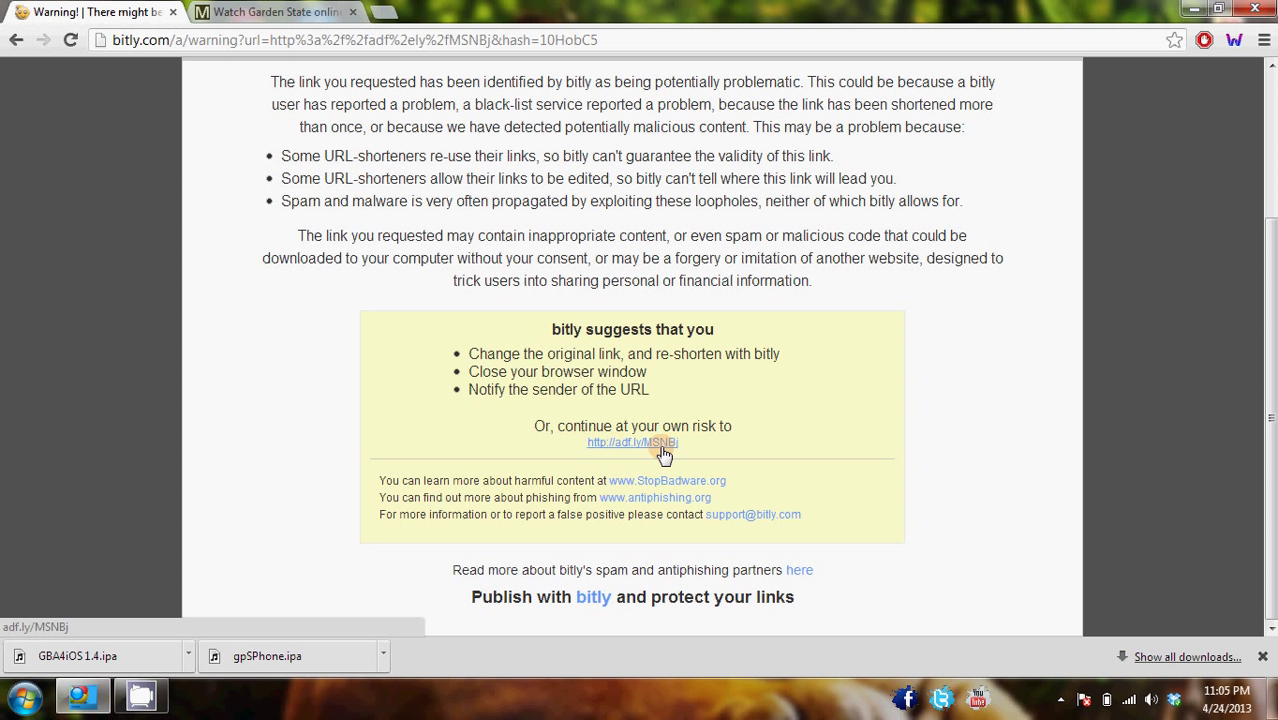
Continue past bitly's warning and skip the adf.ly wait page to reach the pp.exe Dropbox download
click(632, 442)
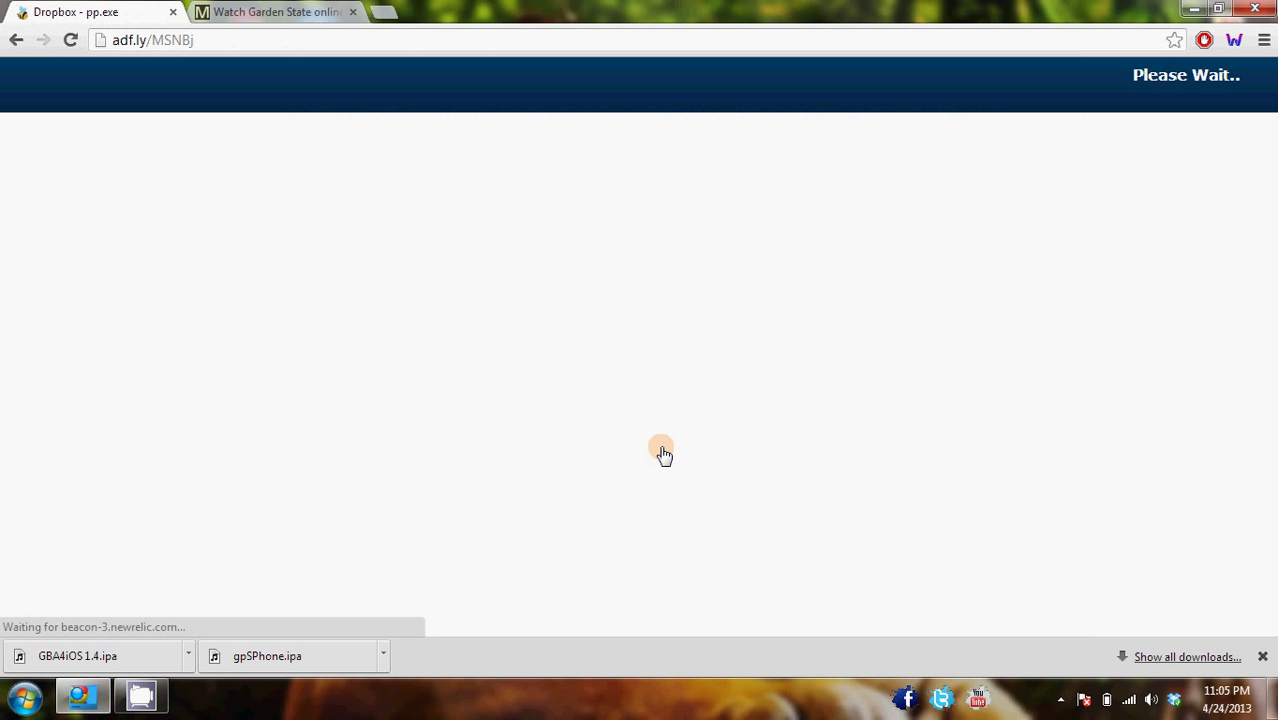
mouse_move(1020, 220)
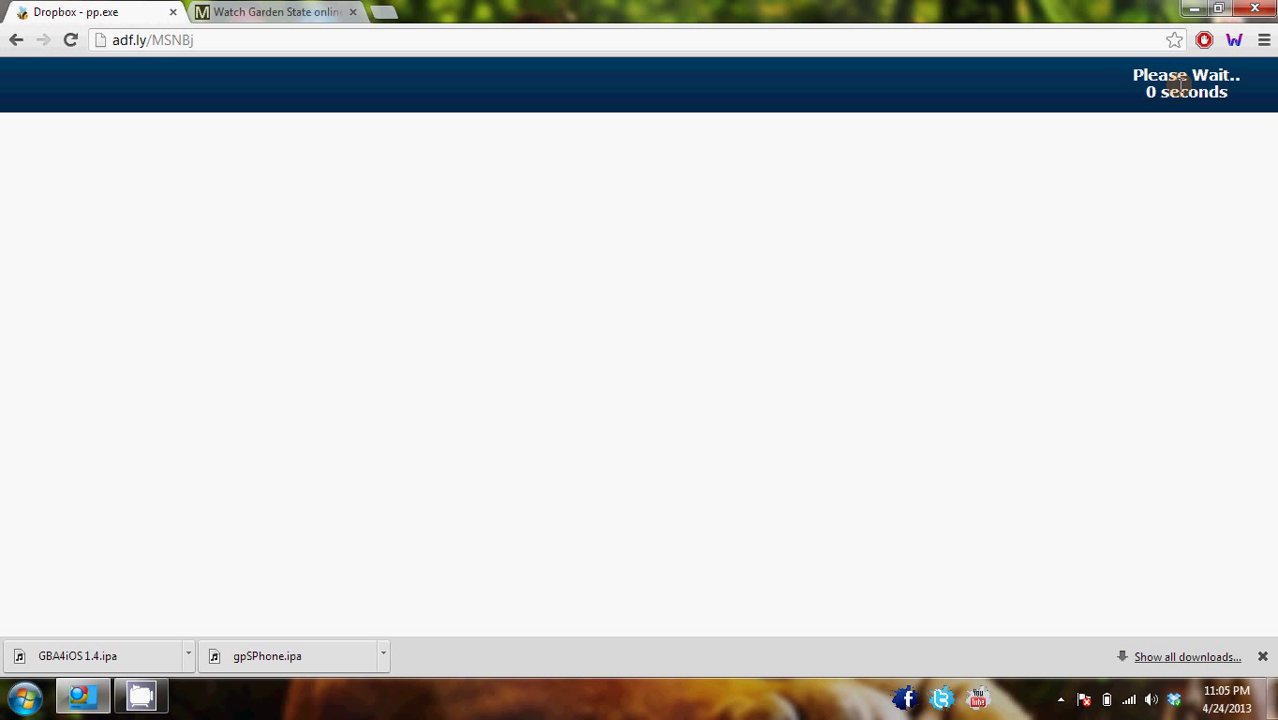
click(1190, 84)
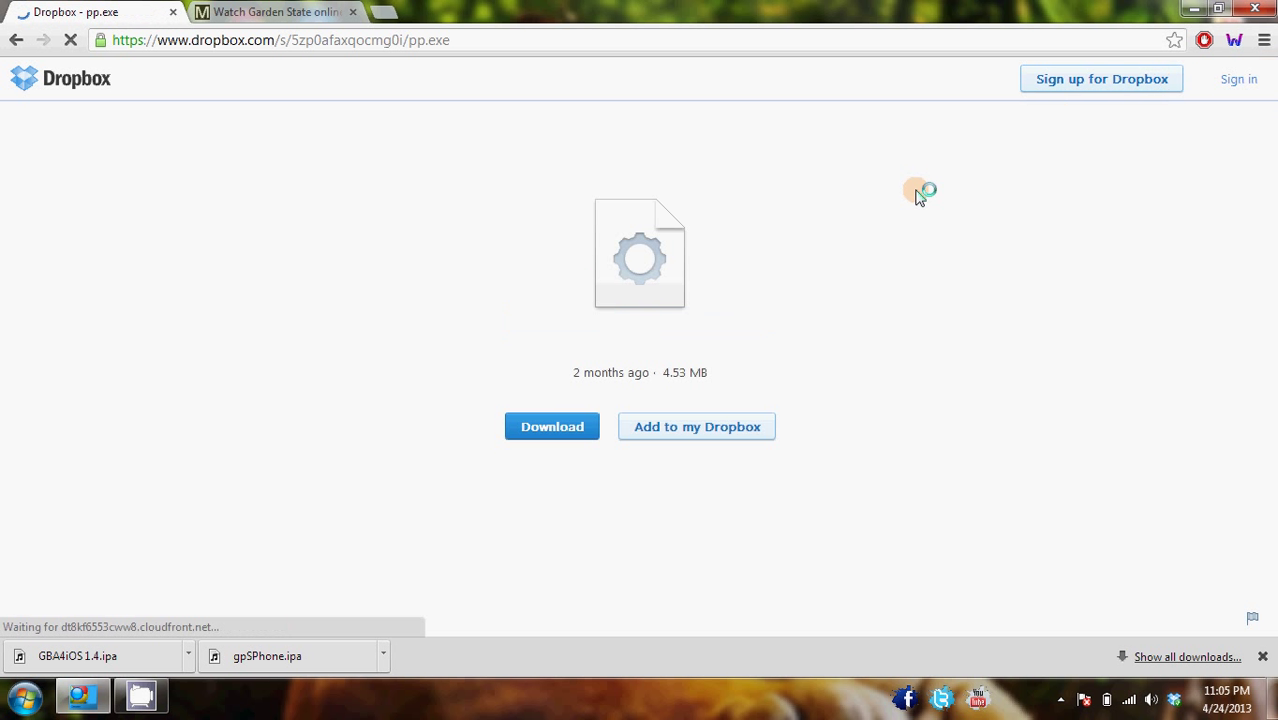
mouse_move(490, 356)
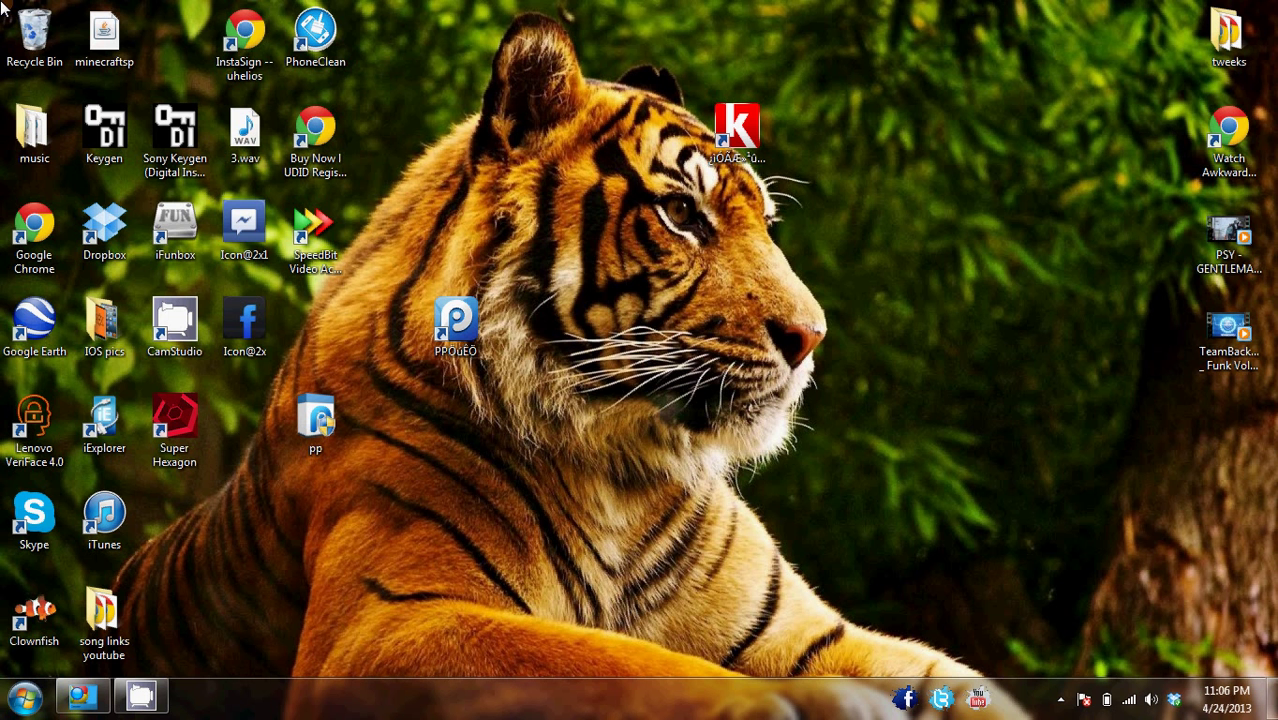
Run the downloaded pp.exe installer, finish the setup wizard and confirm closing it
double_click(454, 324)
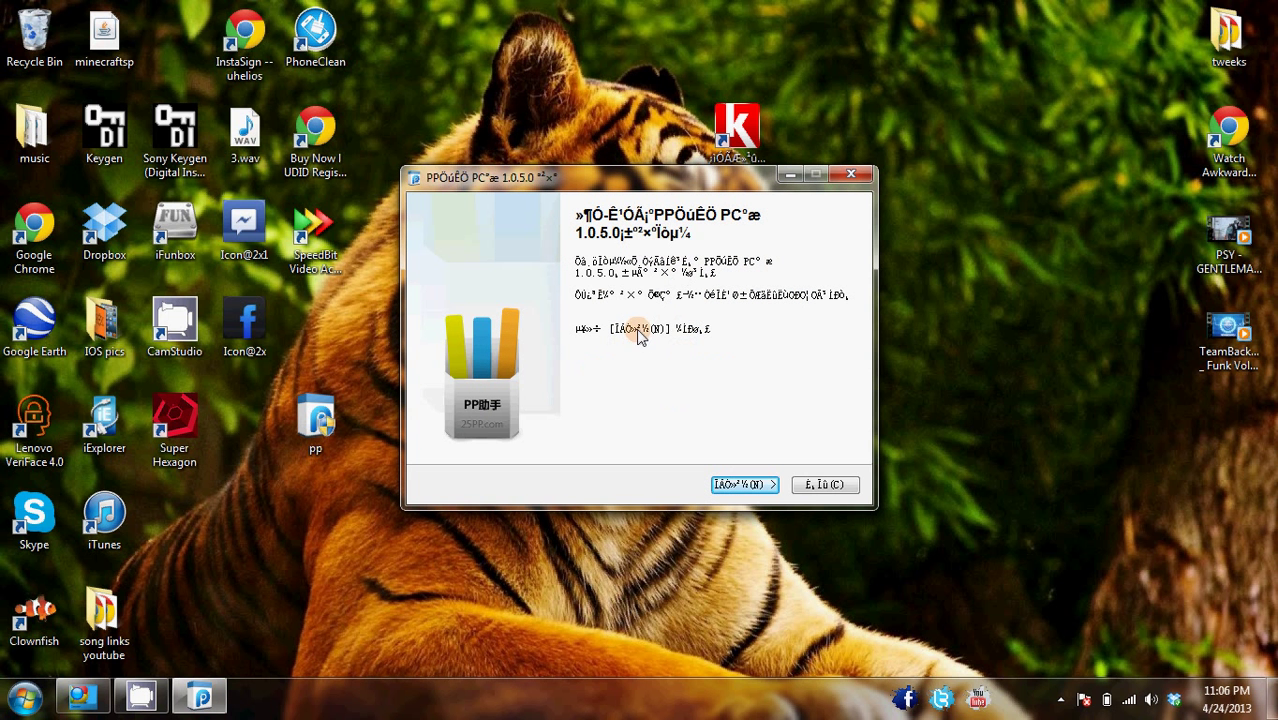
mouse_move(676, 218)
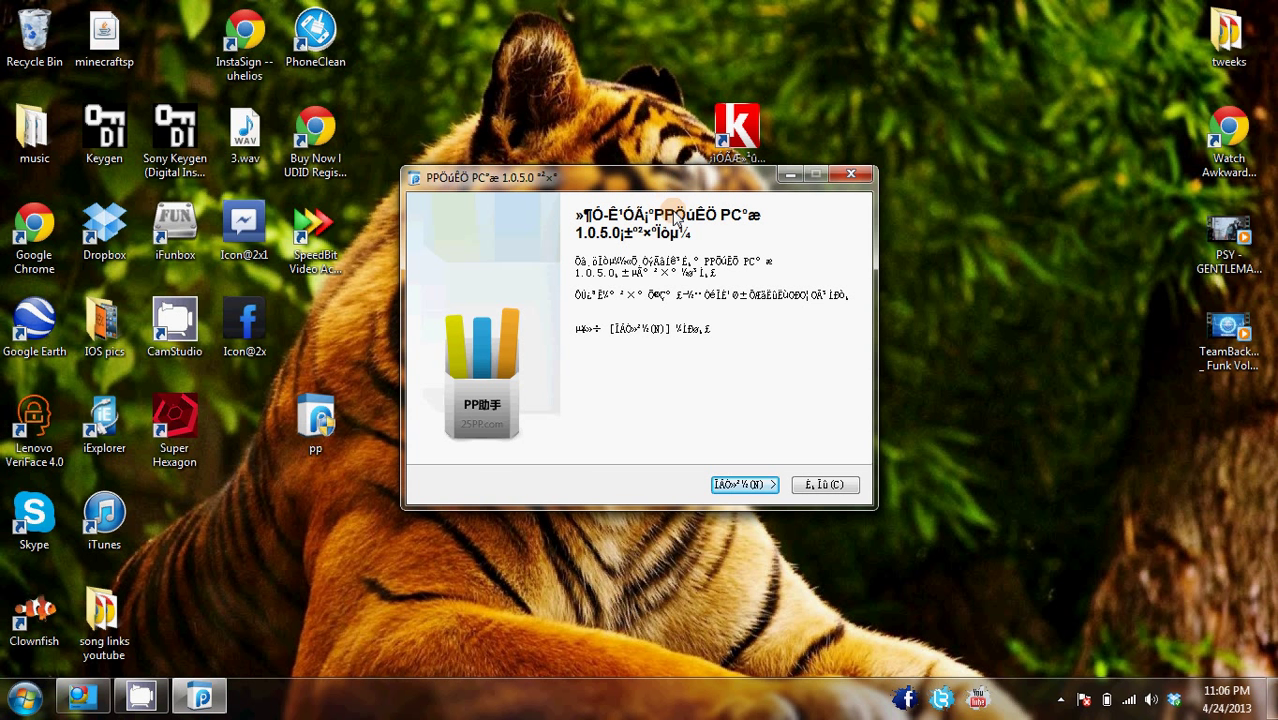
mouse_move(844, 156)
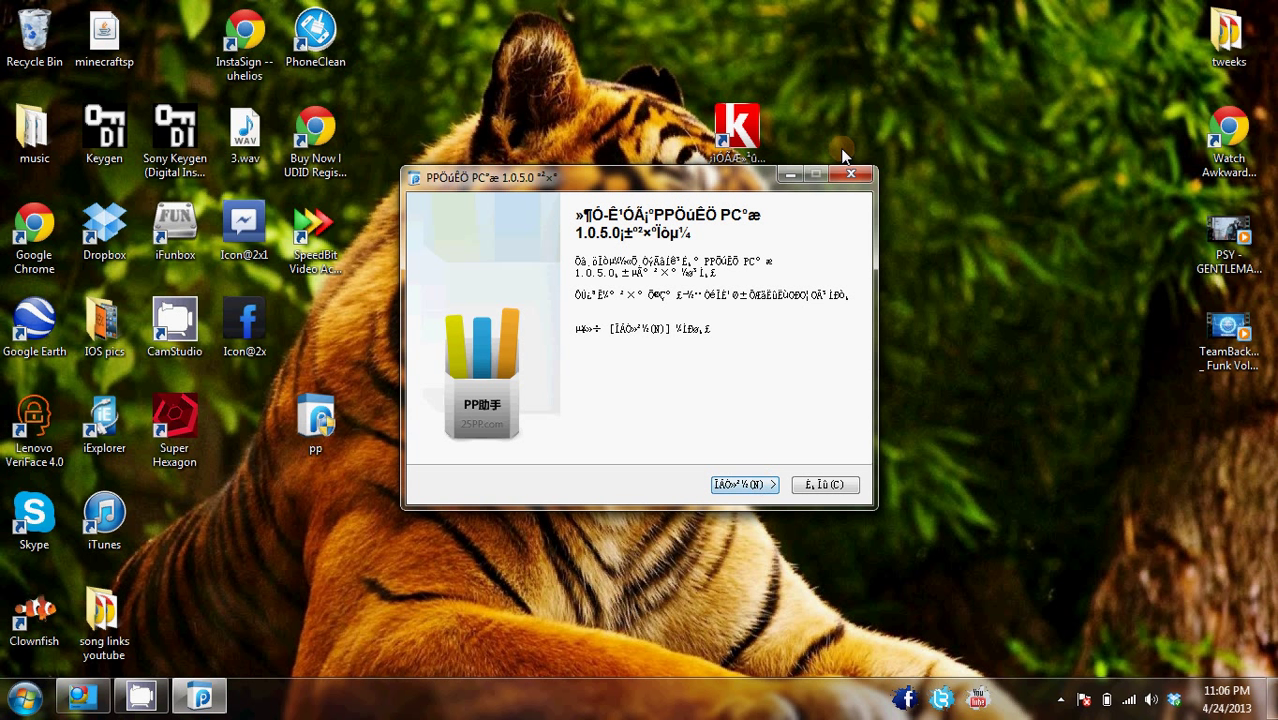
click(824, 486)
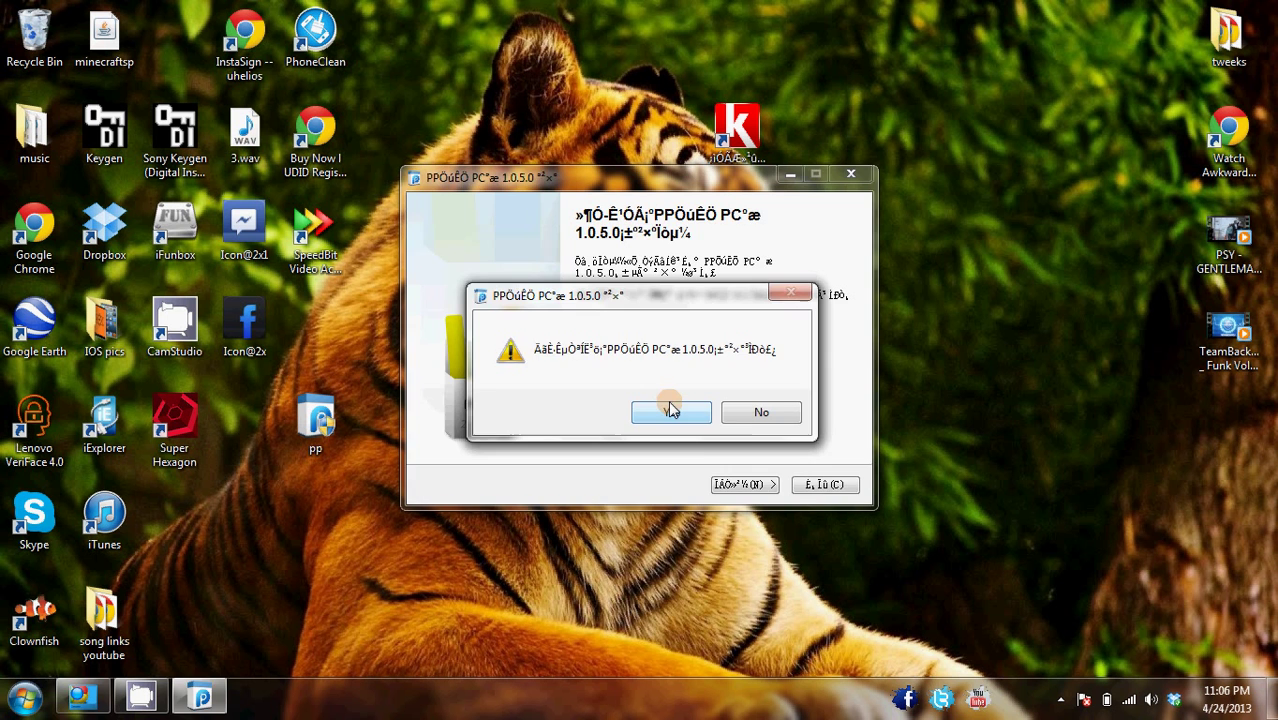
click(672, 412)
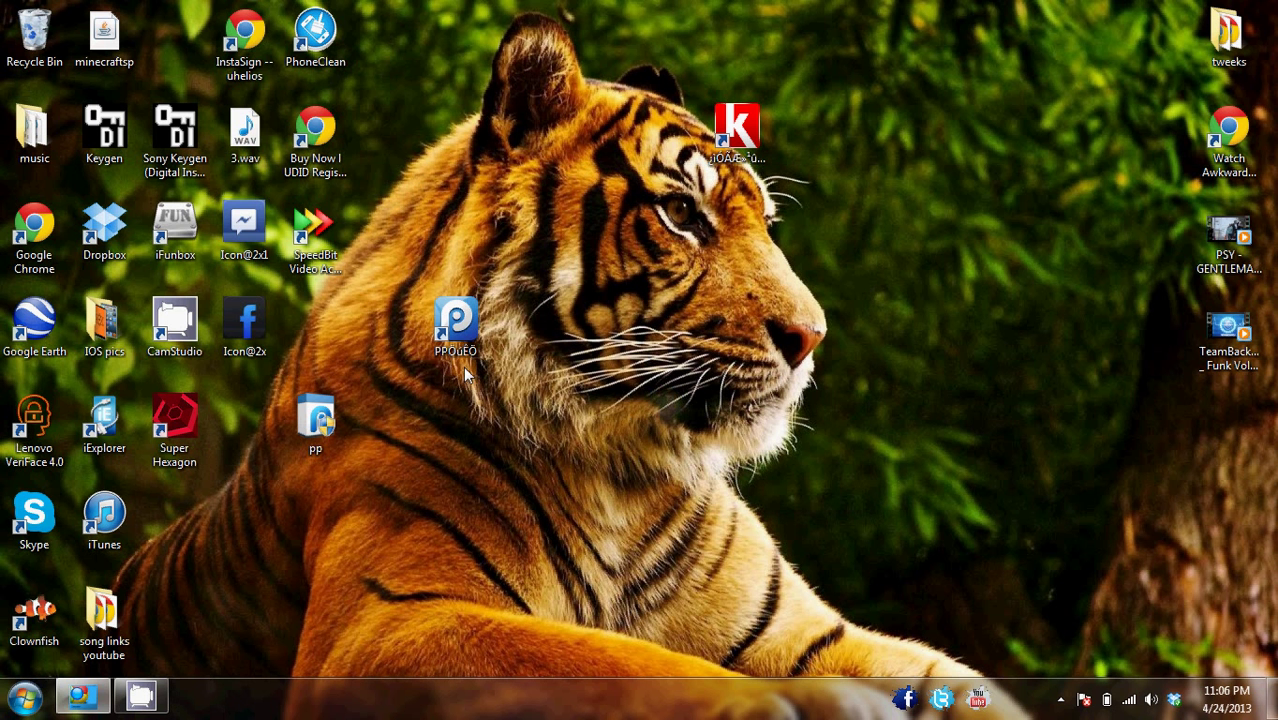
Move the new PP助手 shortcut, launch it and dismiss the new-version notes
drag(456, 324, 596, 130)
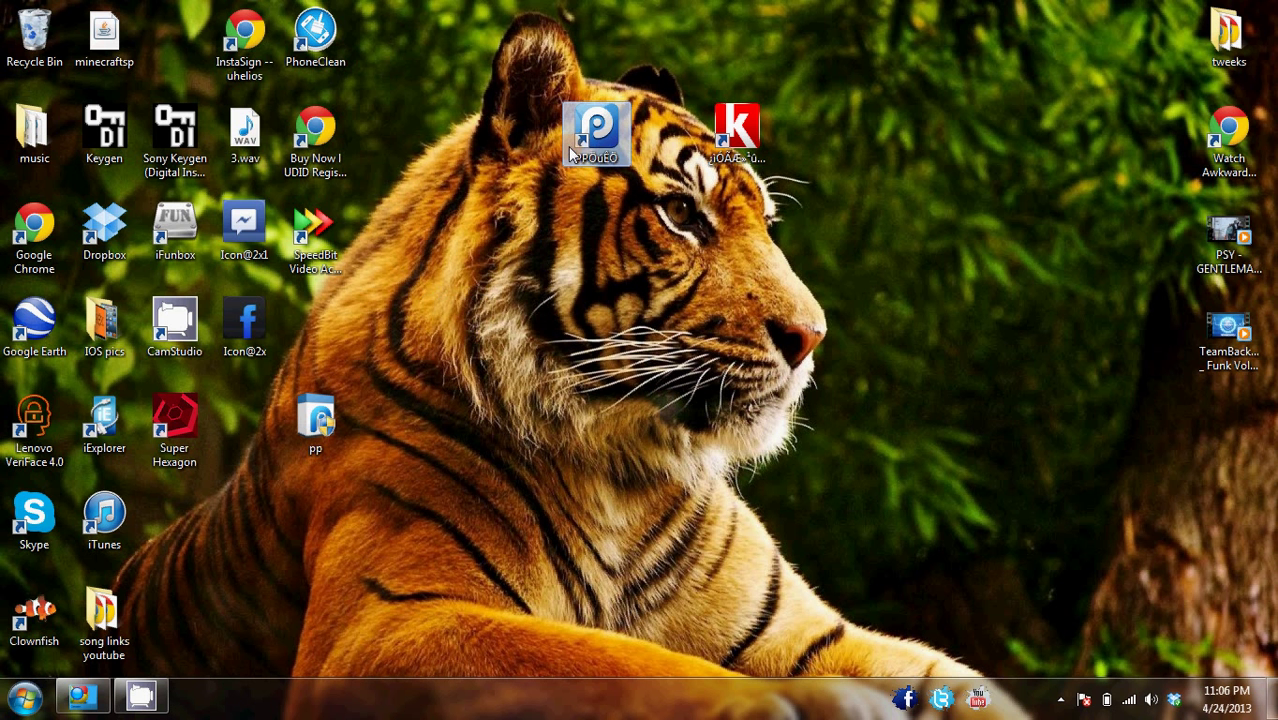
mouse_move(644, 152)
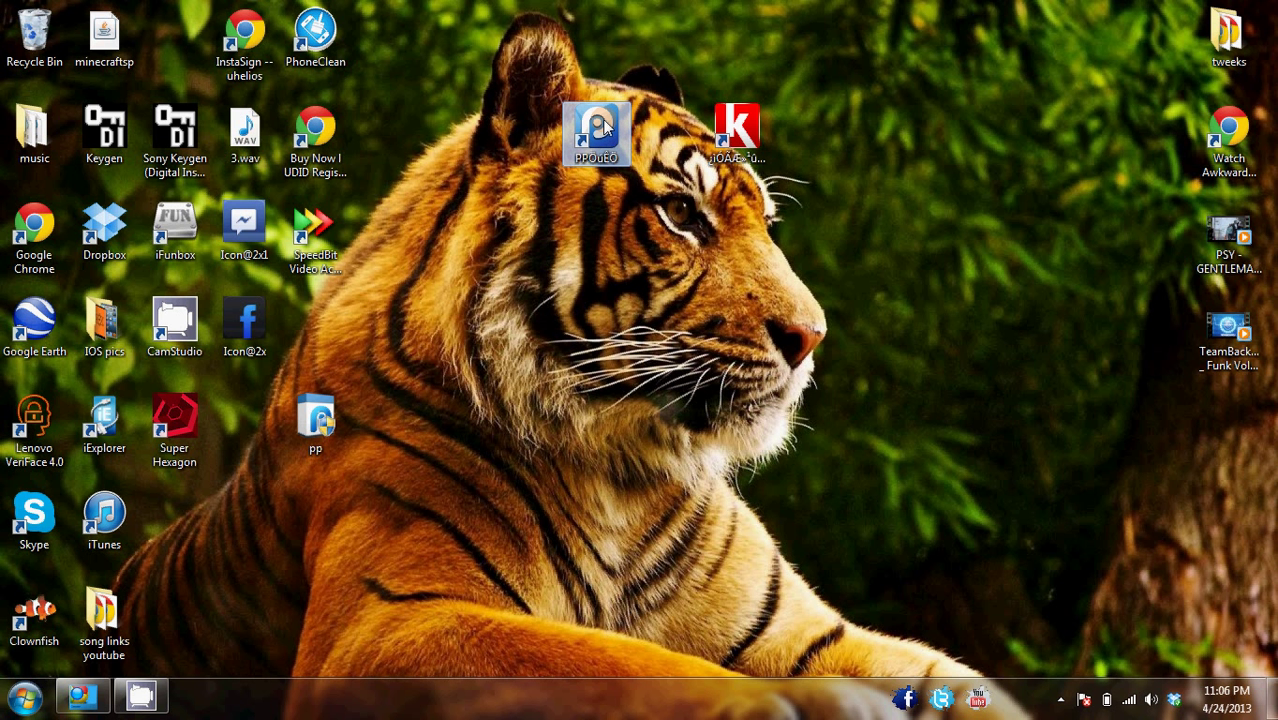
double_click(596, 132)
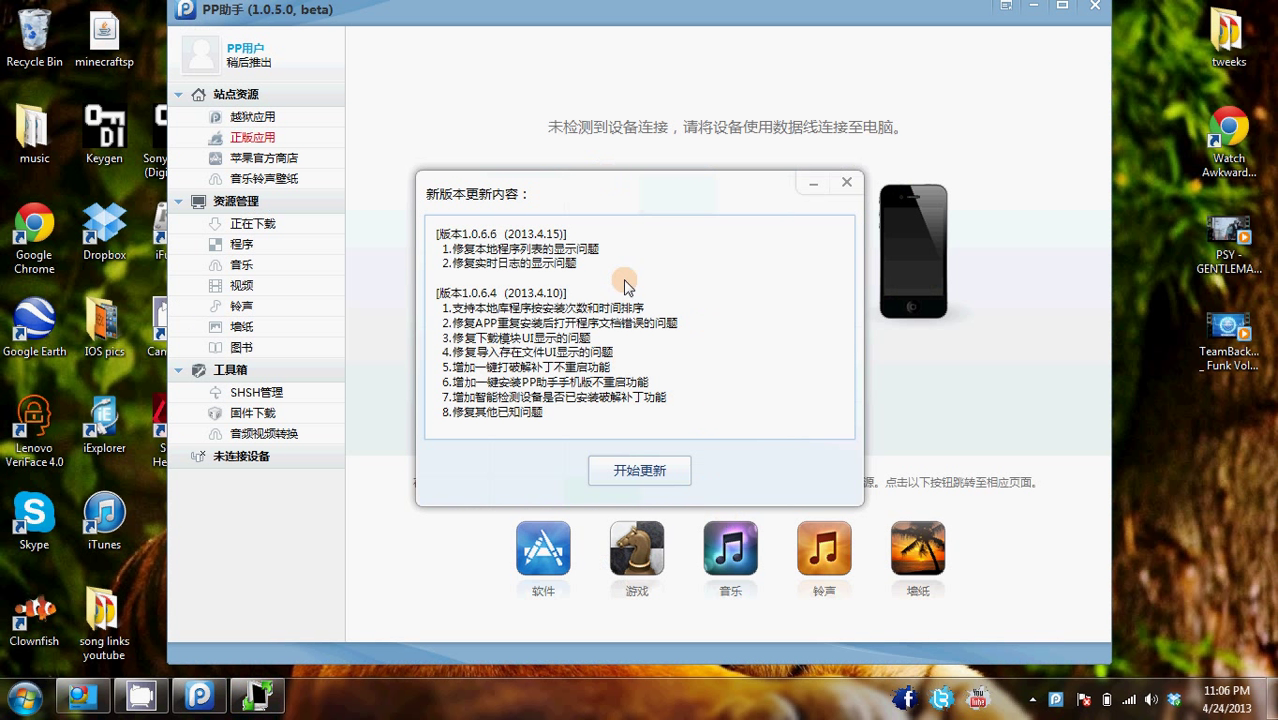
mouse_move(844, 216)
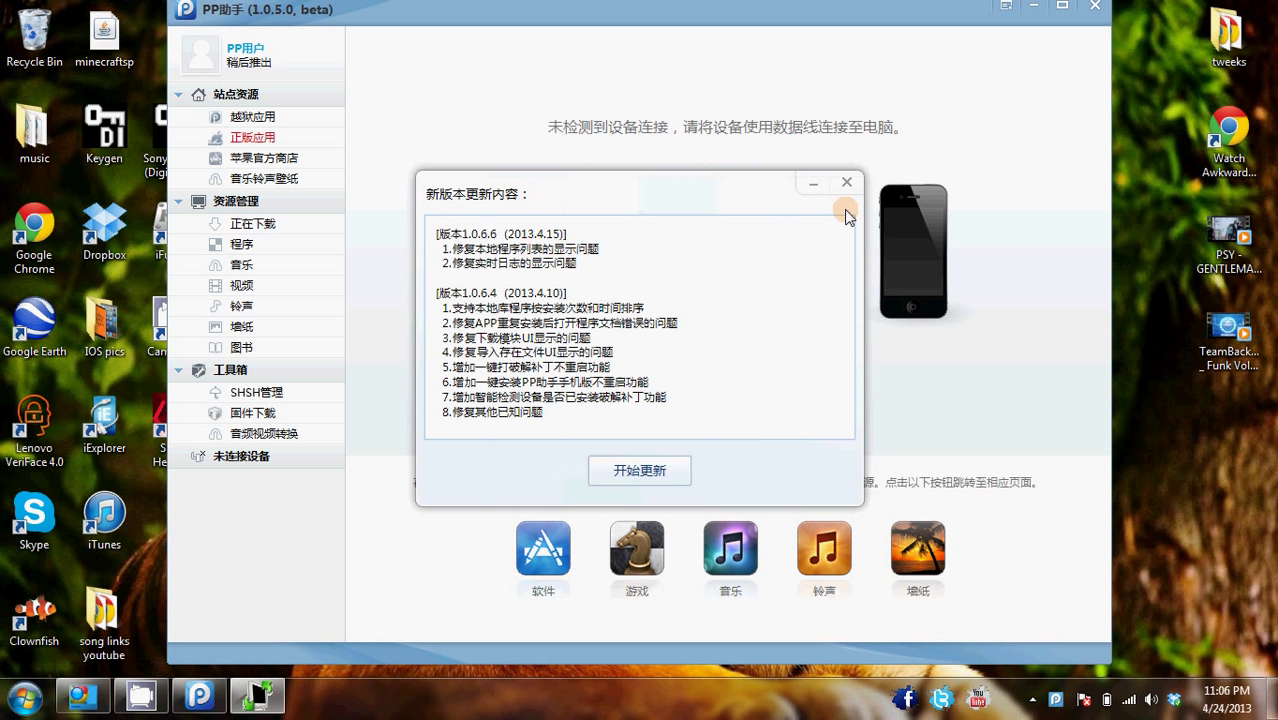
click(848, 182)
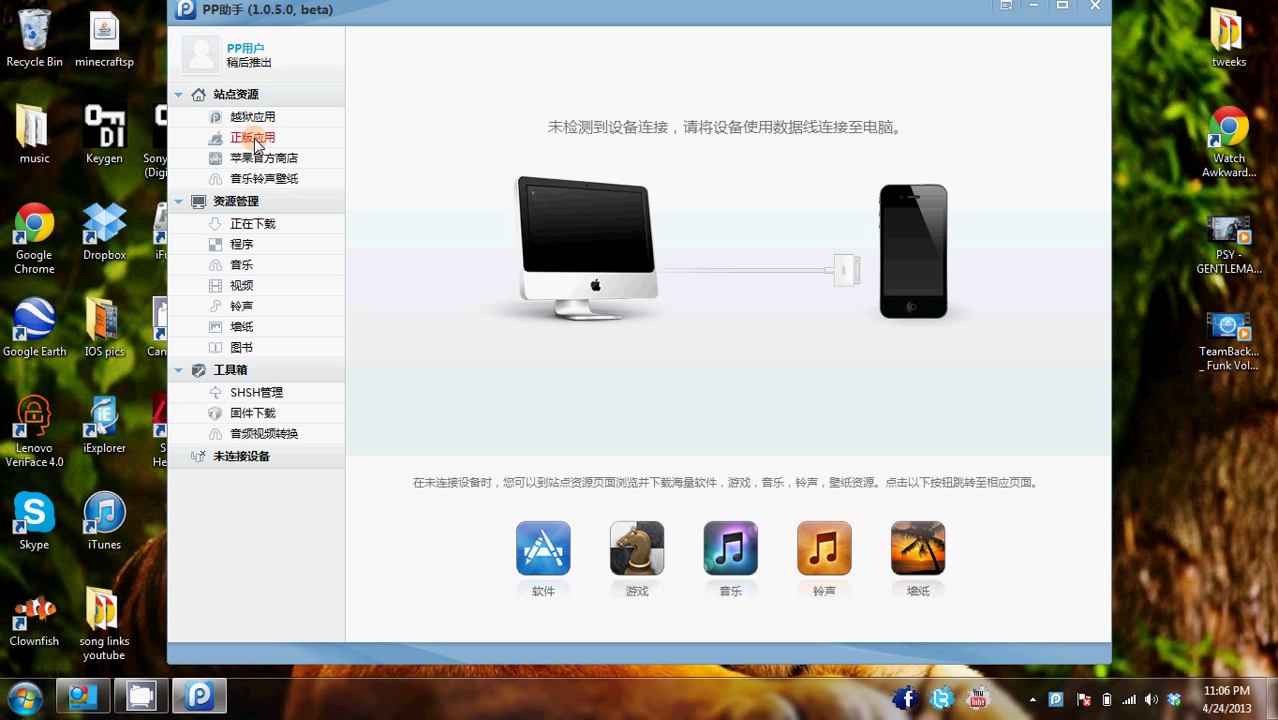
Search the 正版应用 app store for 'gridlee'
click(252, 136)
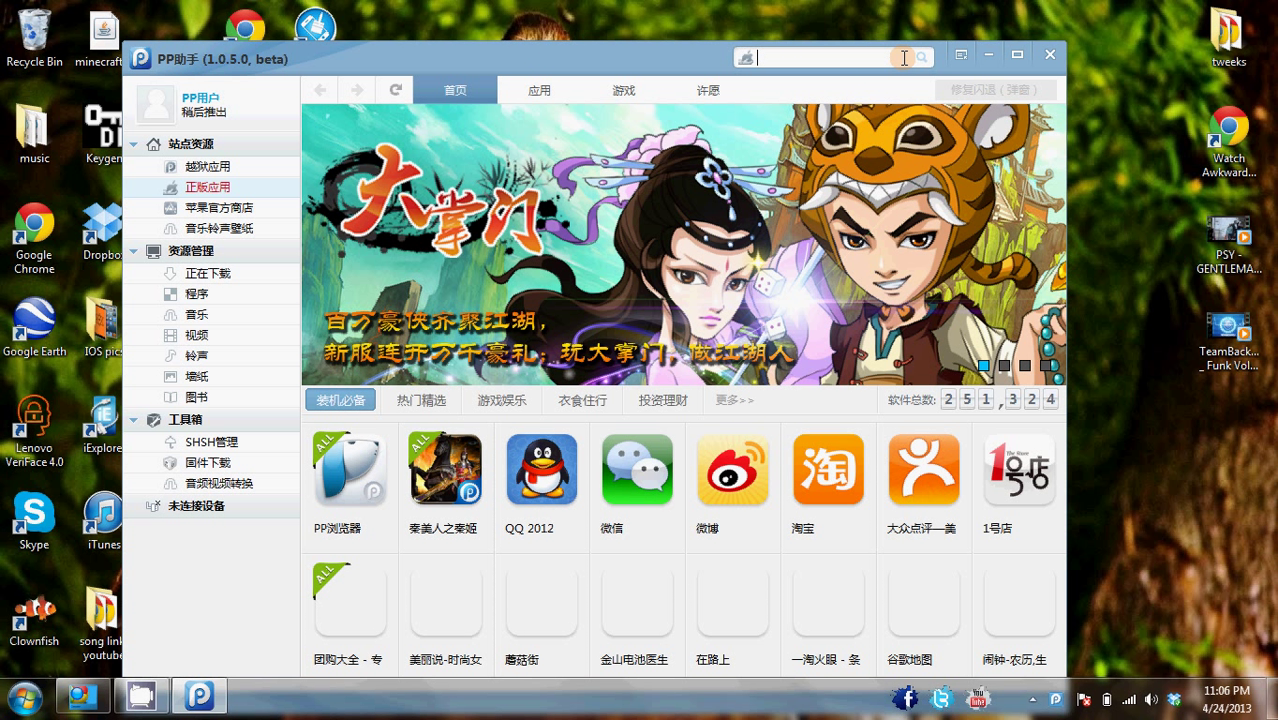
text(g)
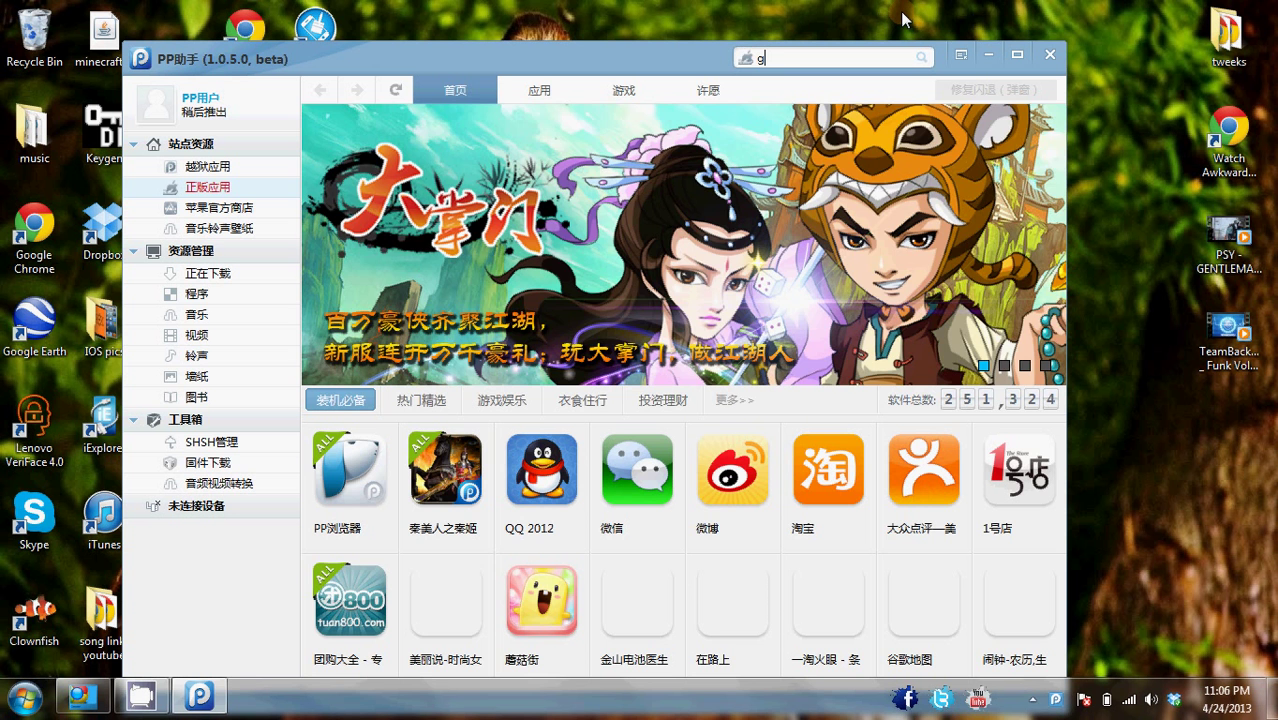
text(ridlee)
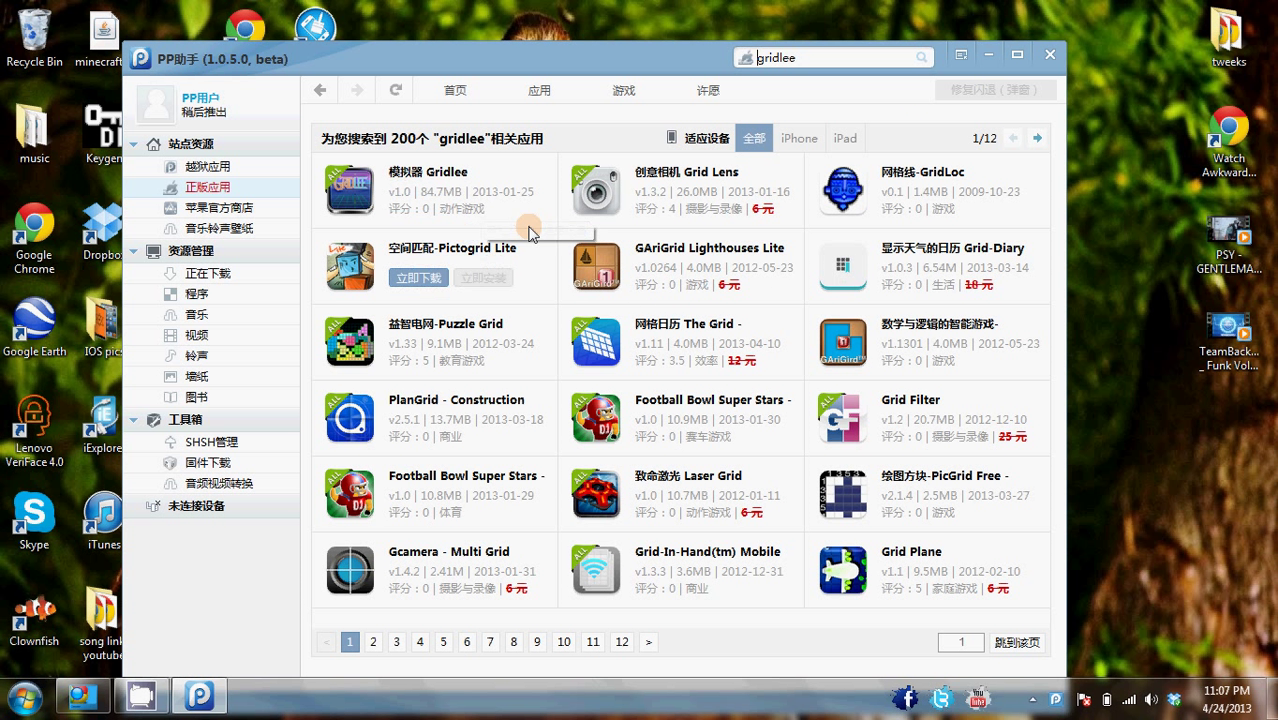
mouse_move(388, 192)
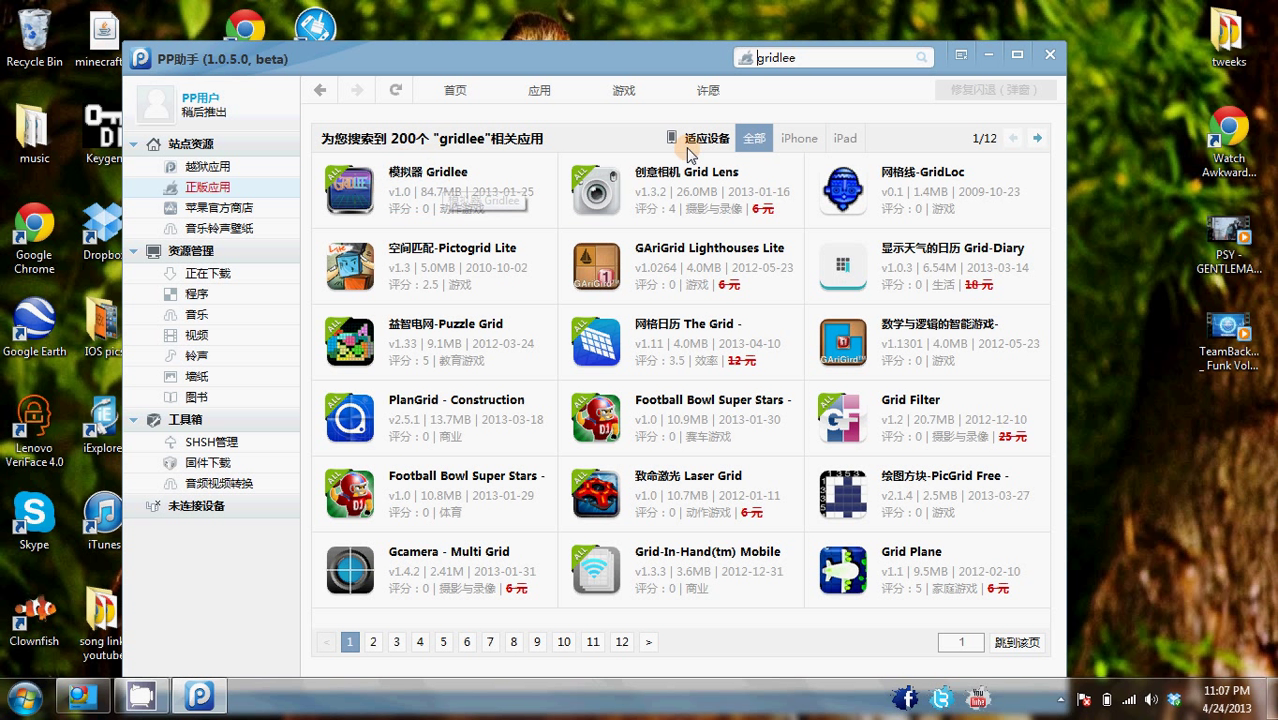
mouse_move(940, 332)
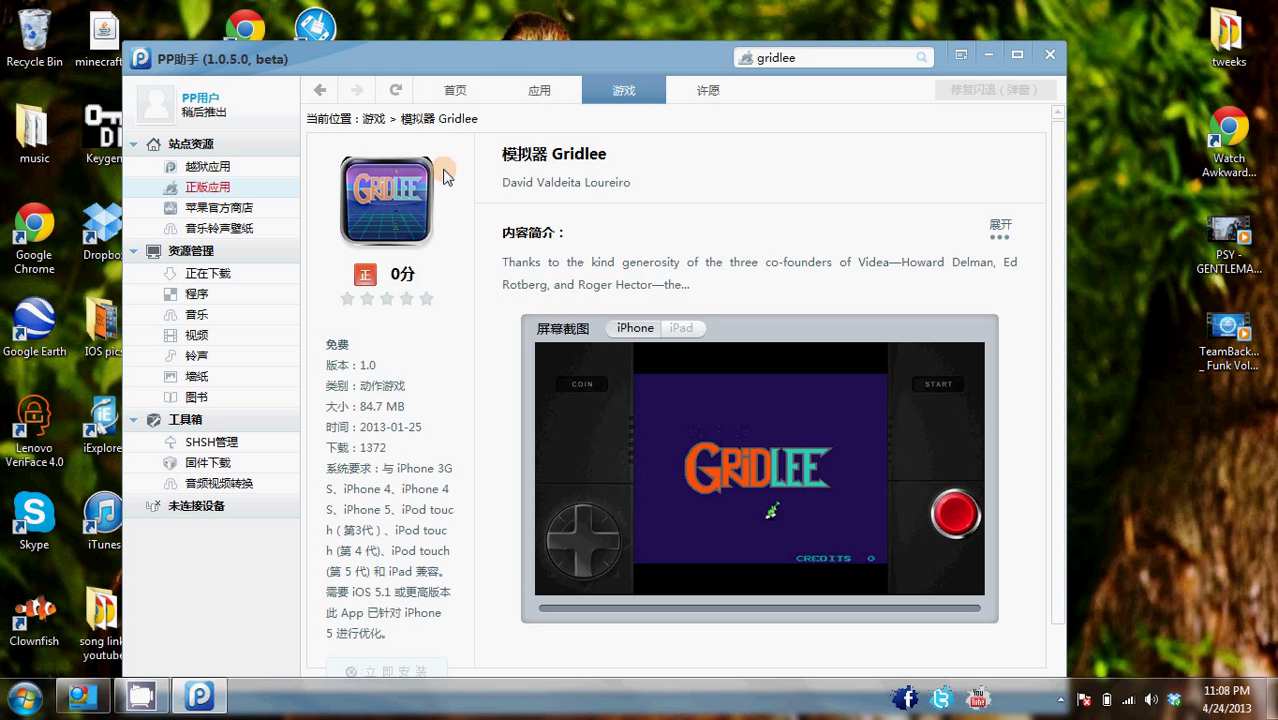
View the Gridlee emulator's details page, then return to the gridlee search results
click(680, 328)
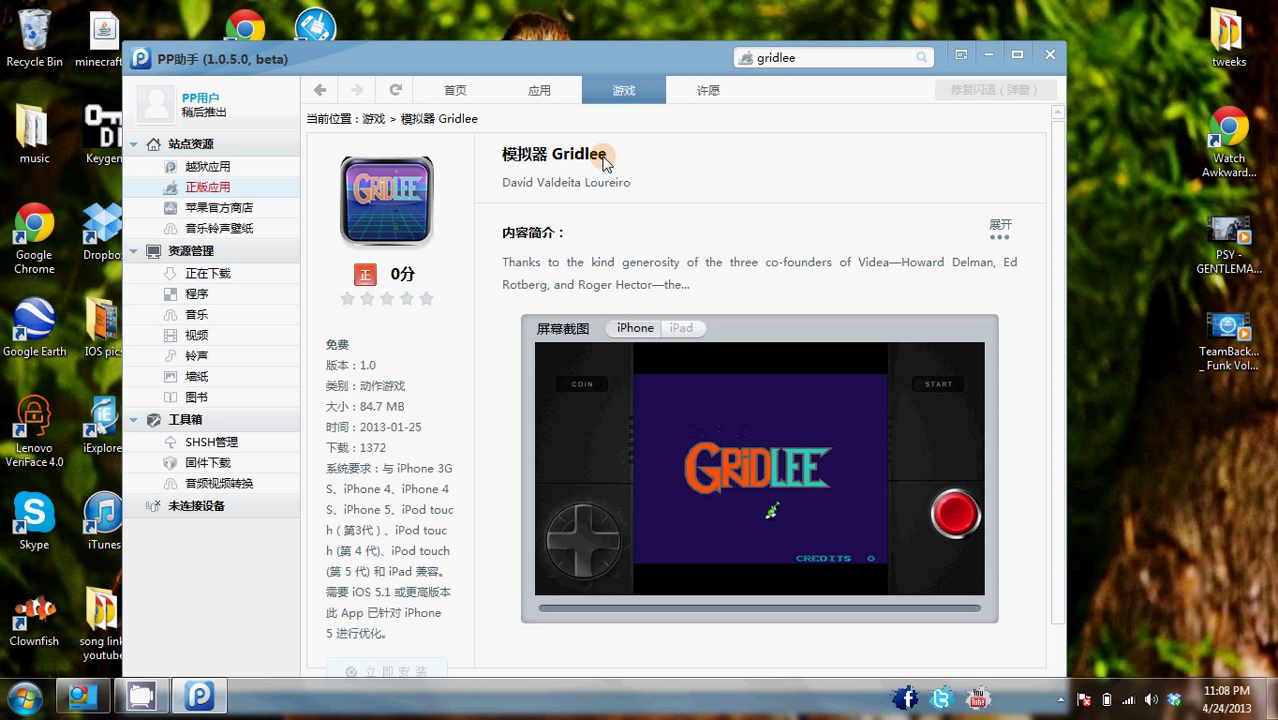
click(318, 90)
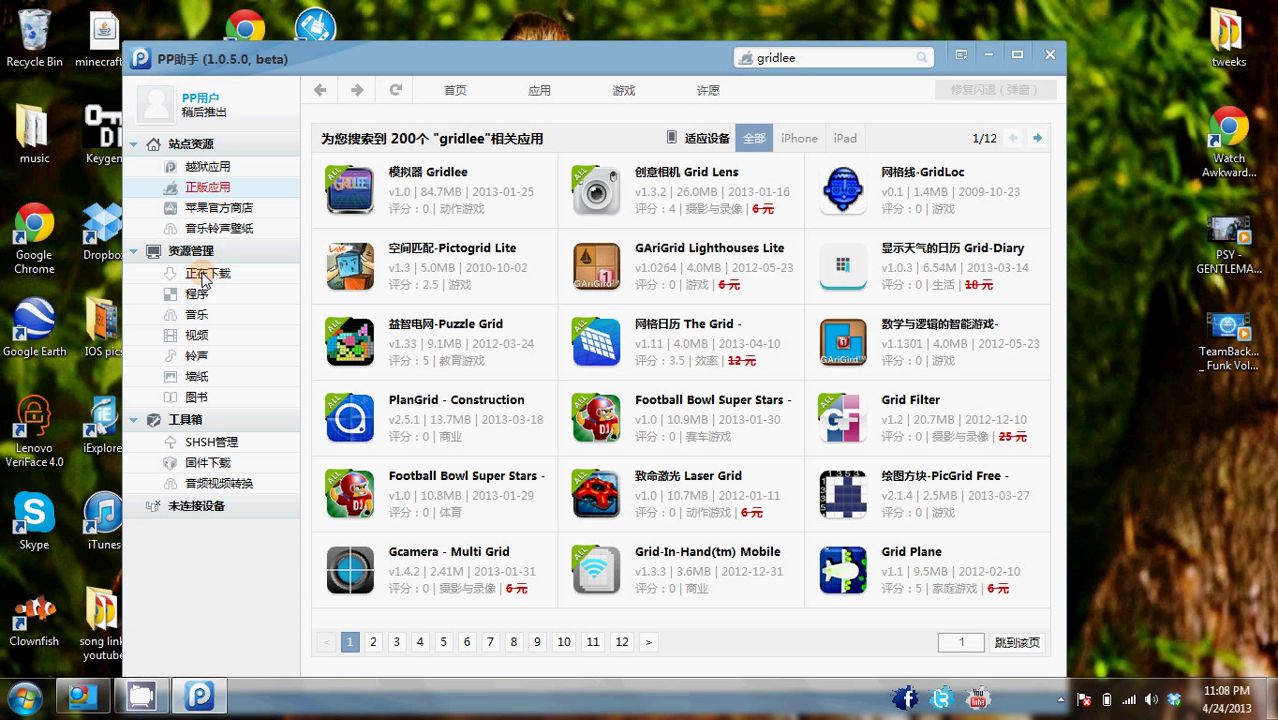
Check the 已完成 list shows four finished .ipa downloads, then return to 正在下载
click(208, 272)
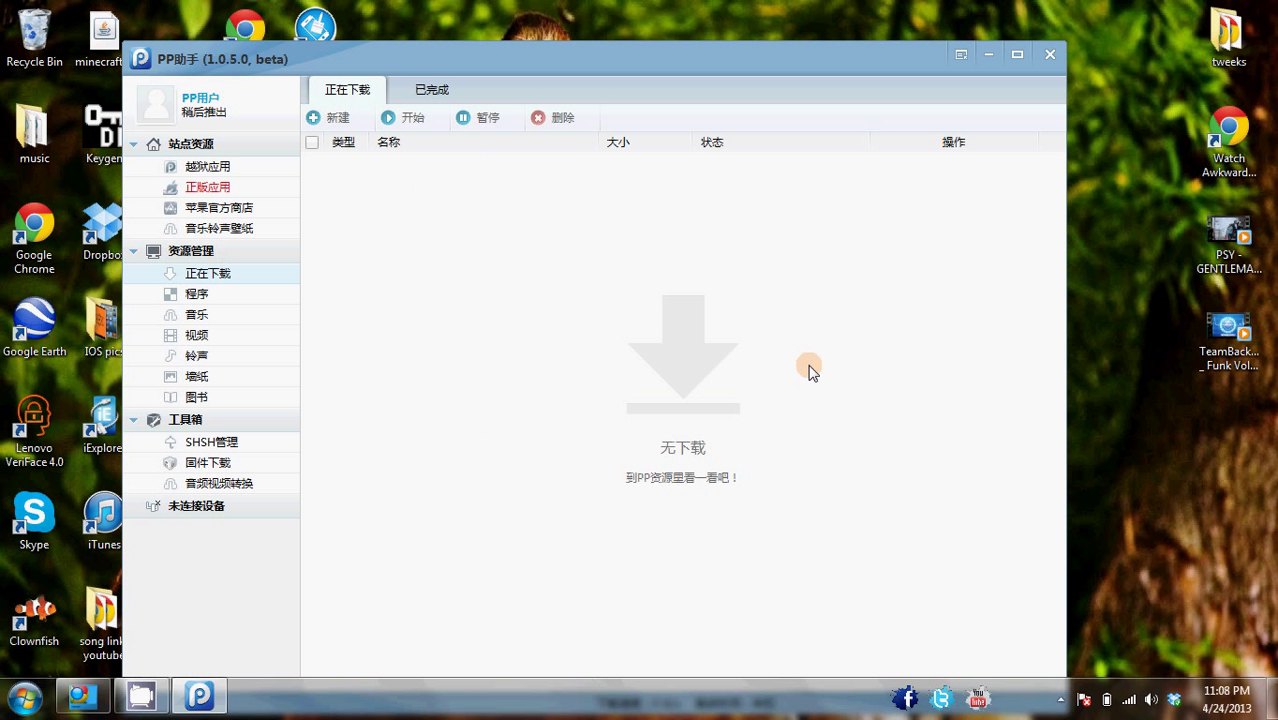
mouse_move(544, 172)
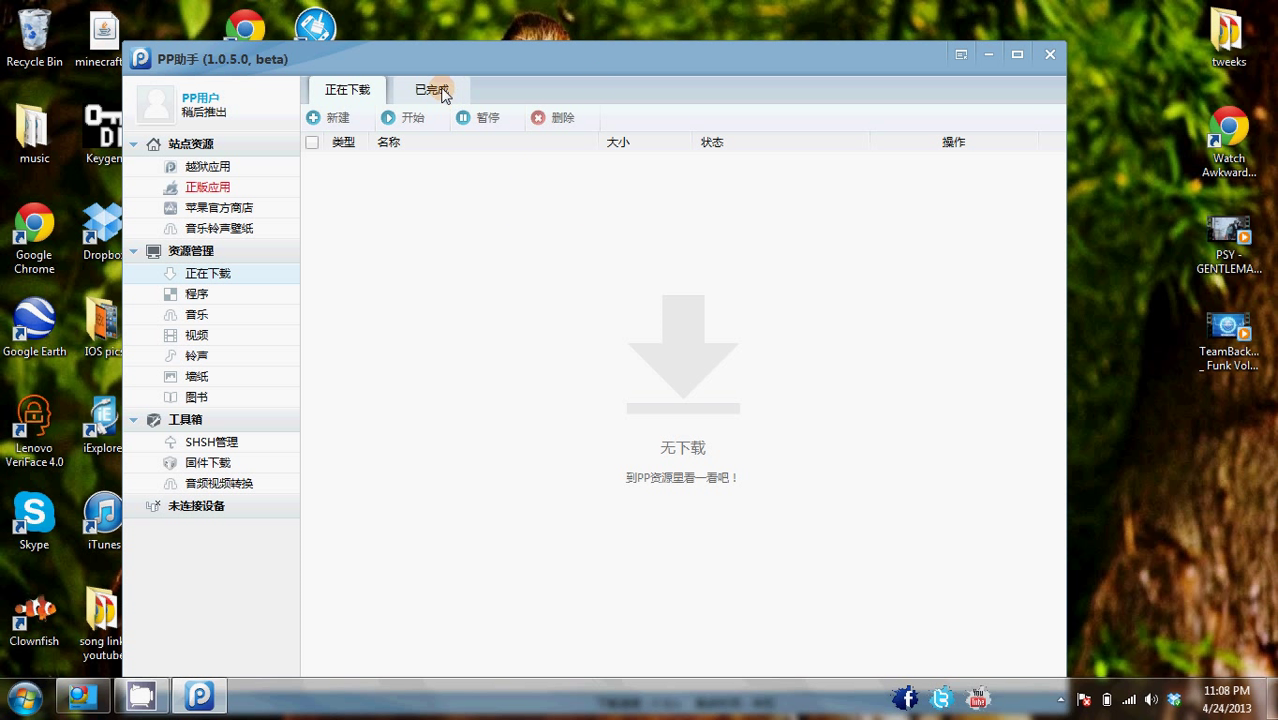
click(430, 88)
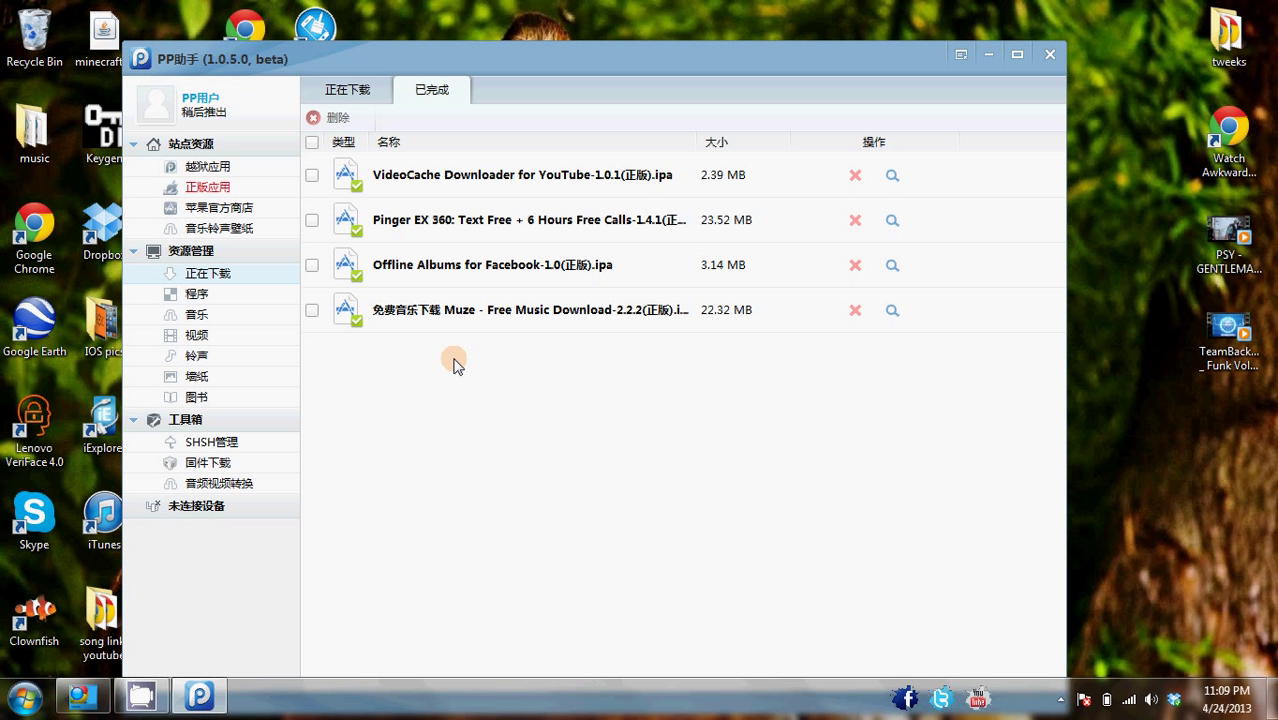
mouse_move(524, 196)
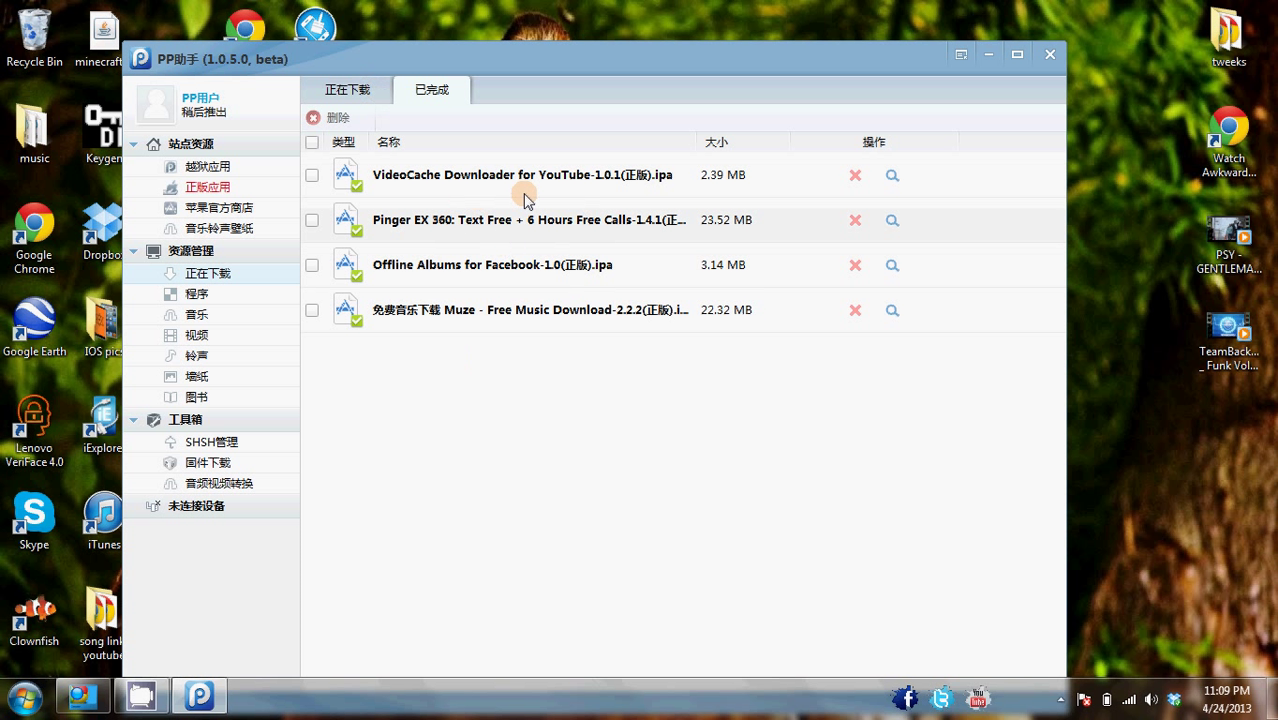
click(346, 88)
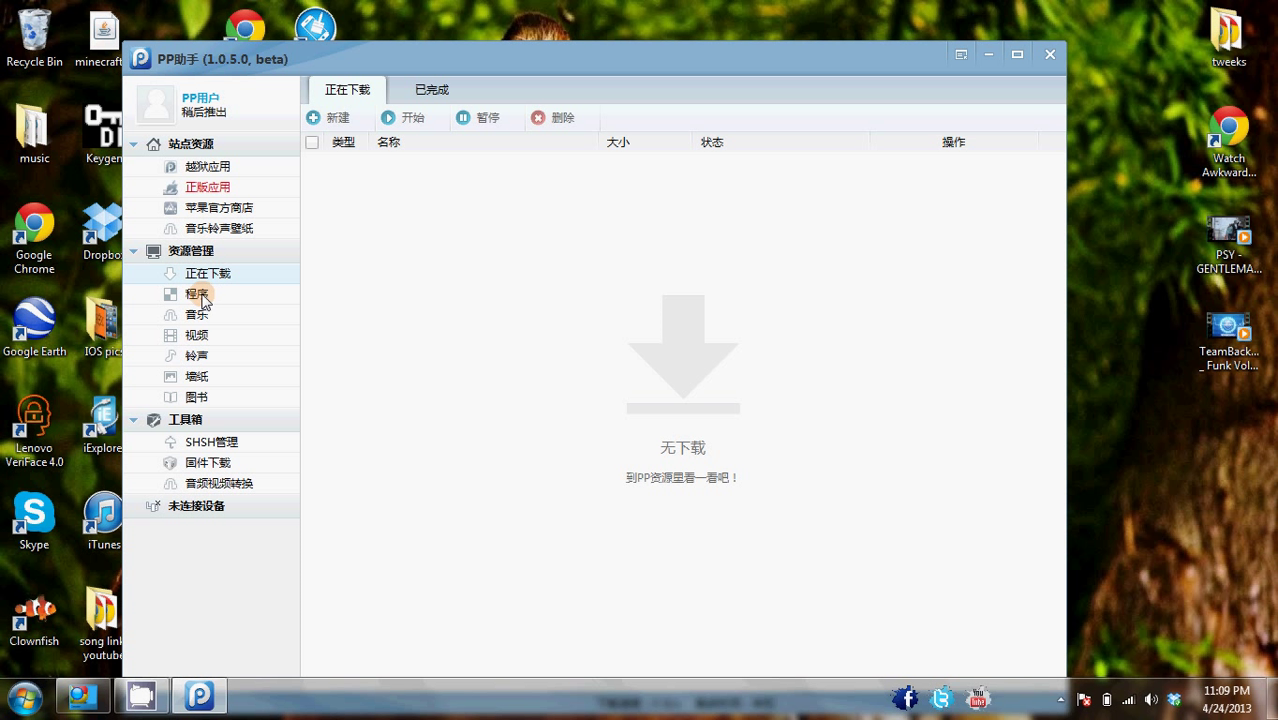
click(196, 292)
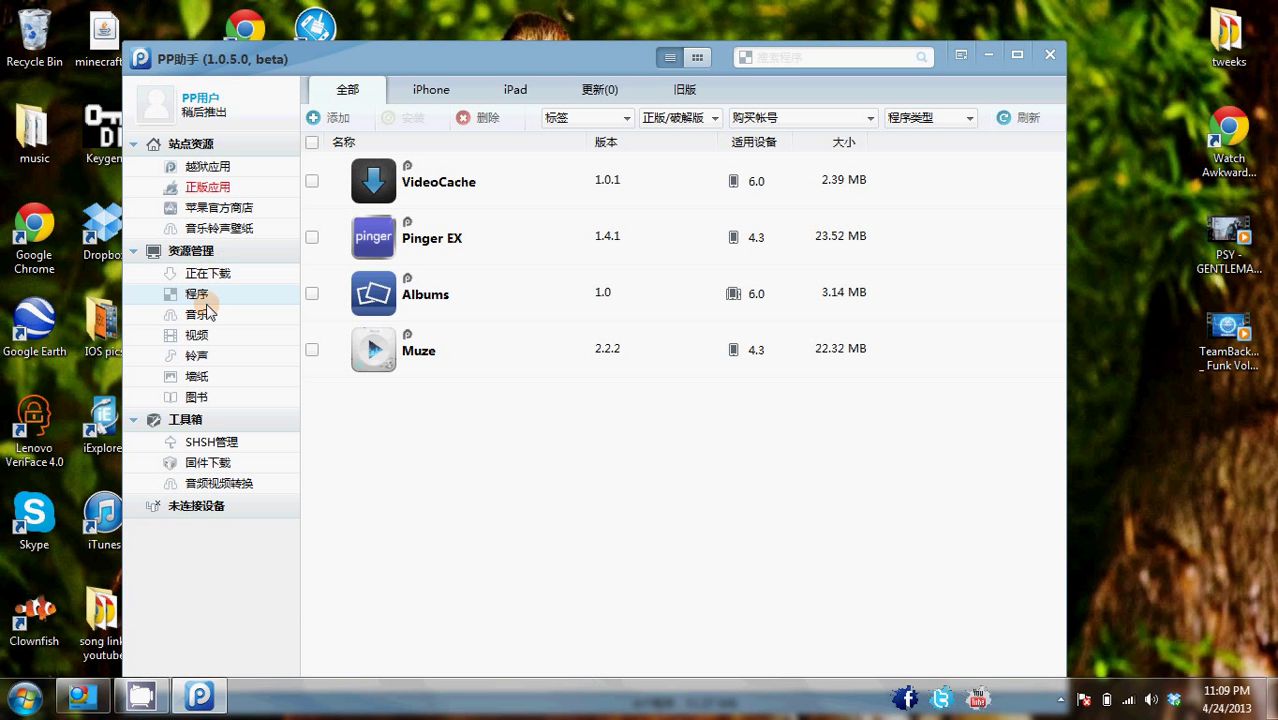
mouse_move(508, 188)
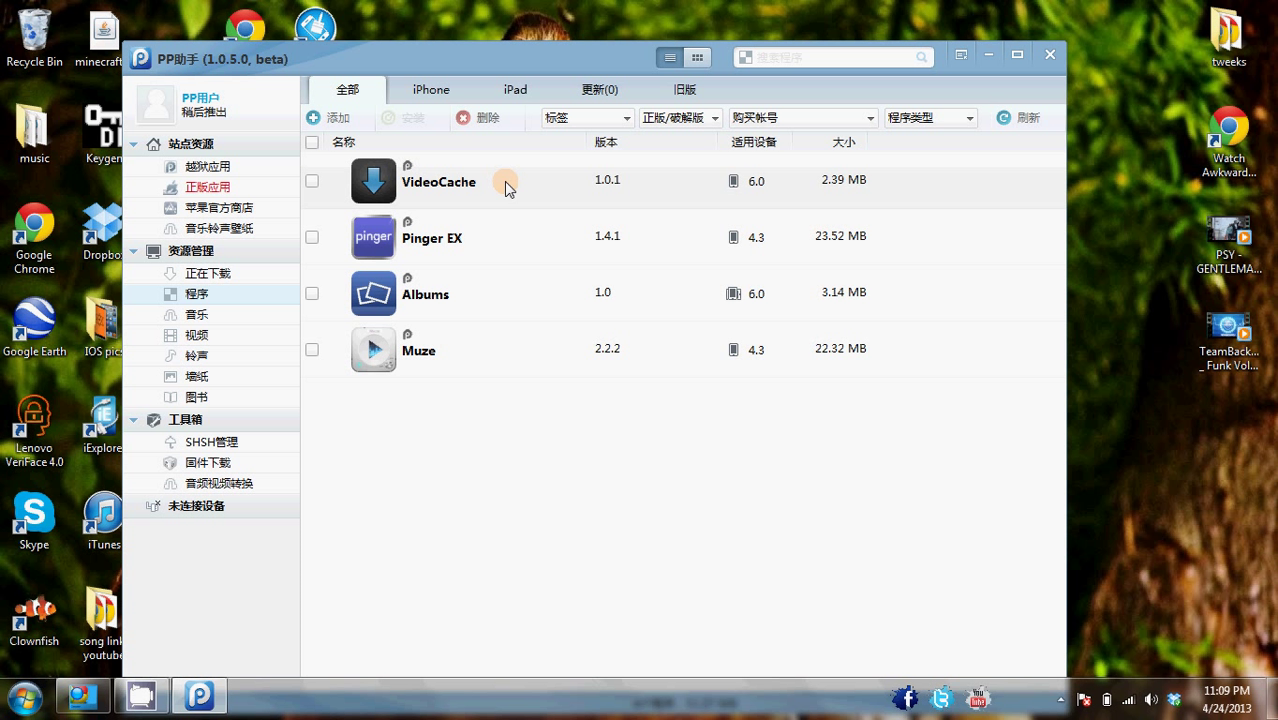
click(312, 350)
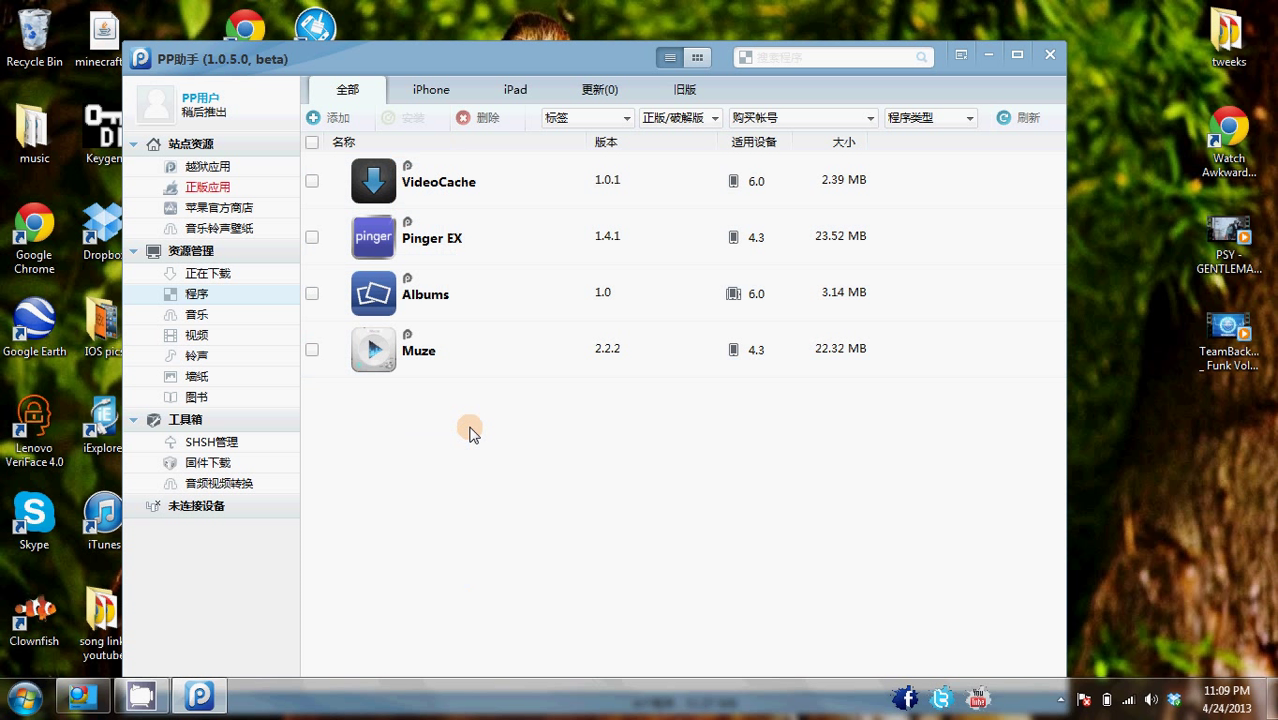
mouse_move(542, 518)
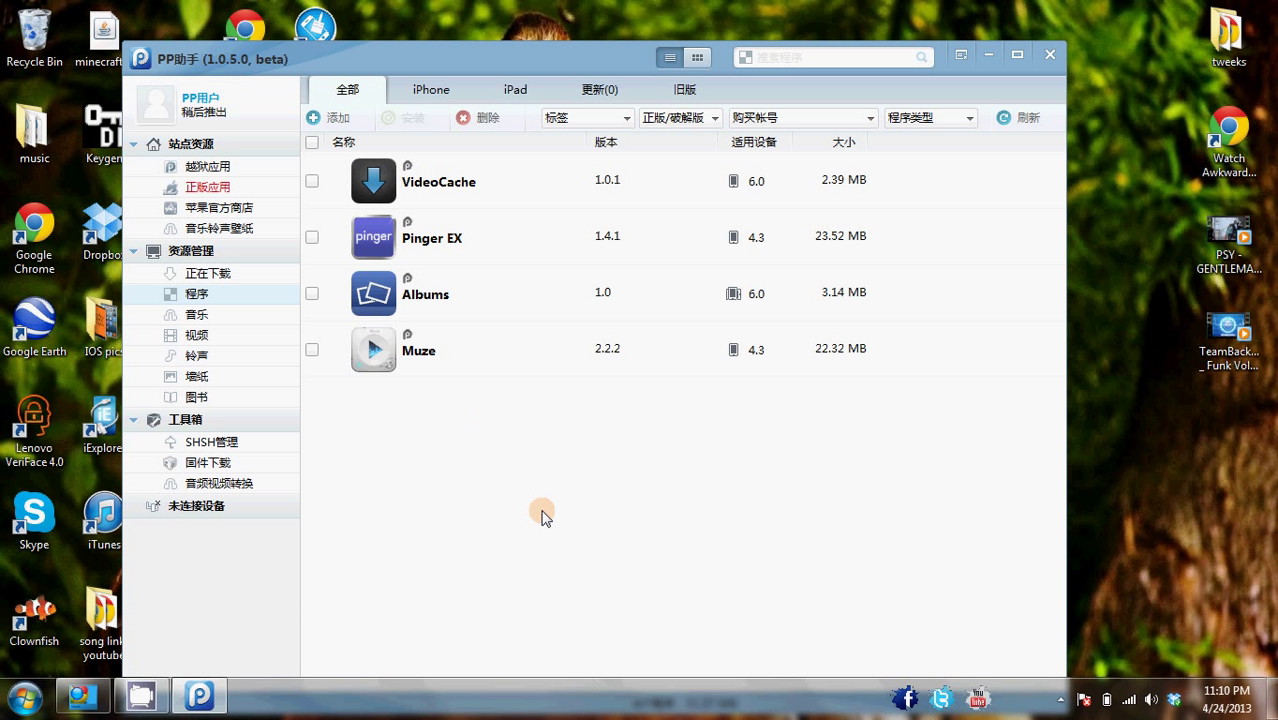
mouse_move(392, 456)
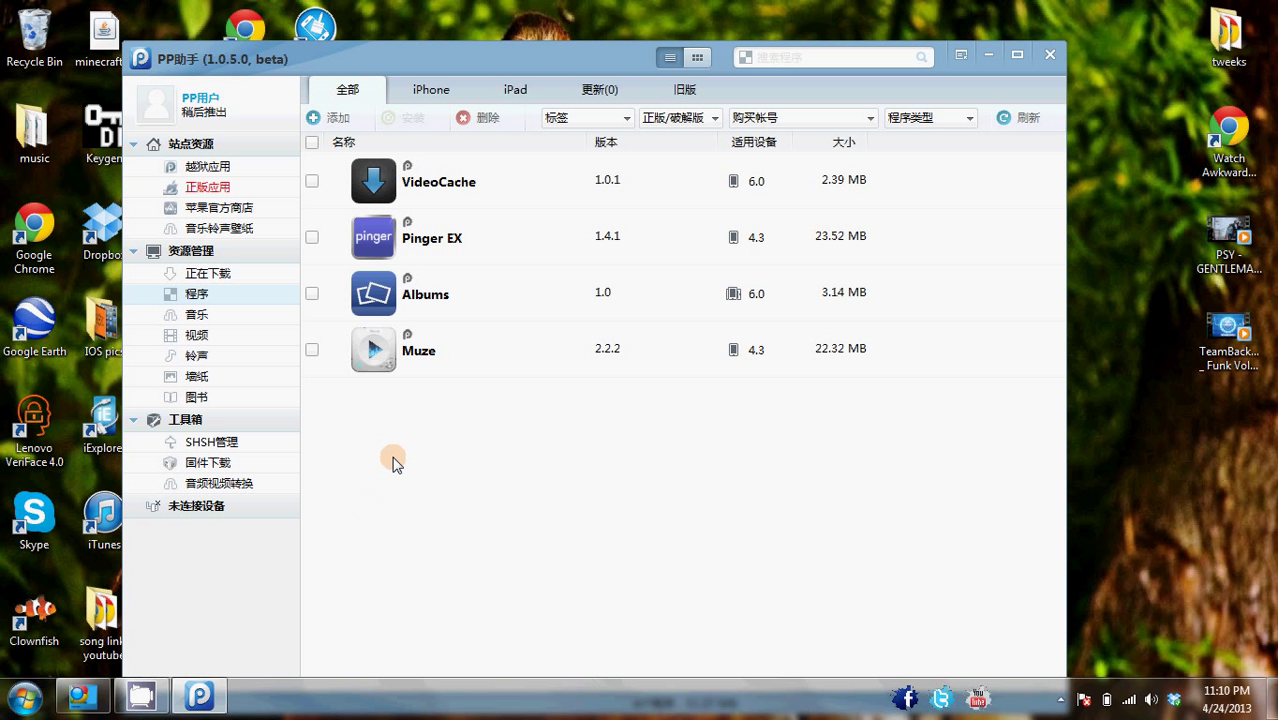
mouse_move(416, 458)
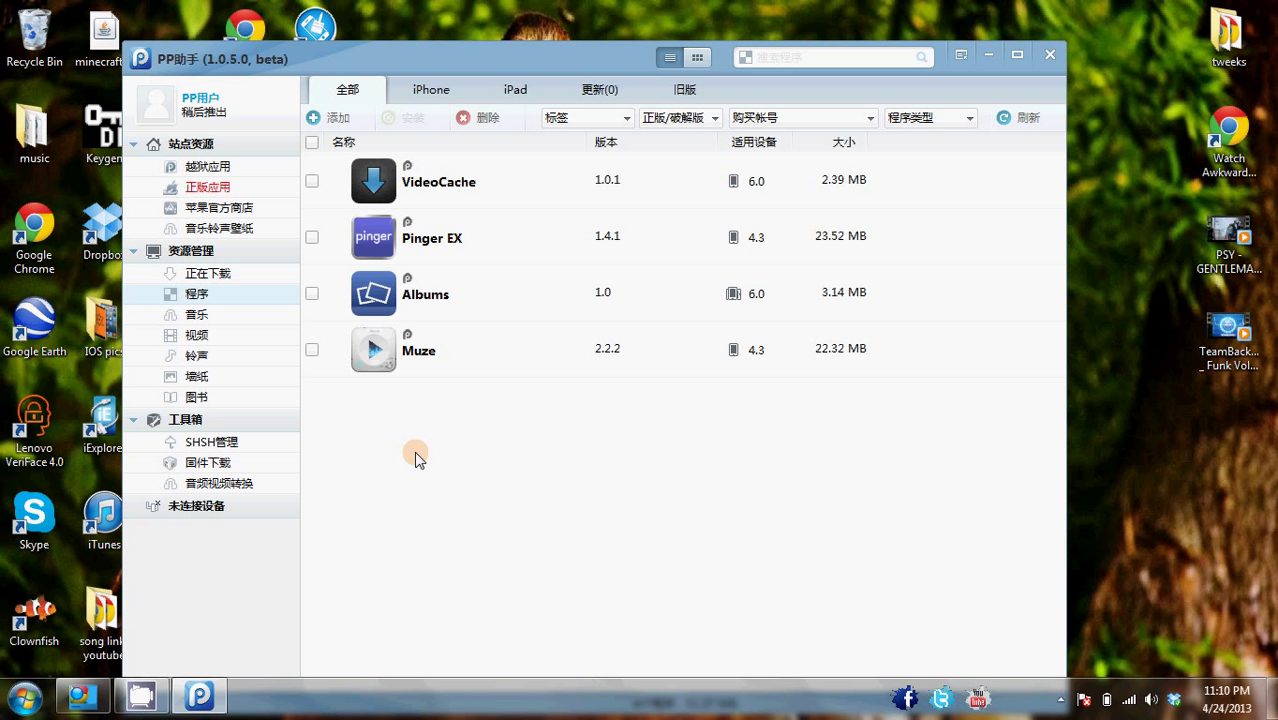
mouse_move(394, 472)
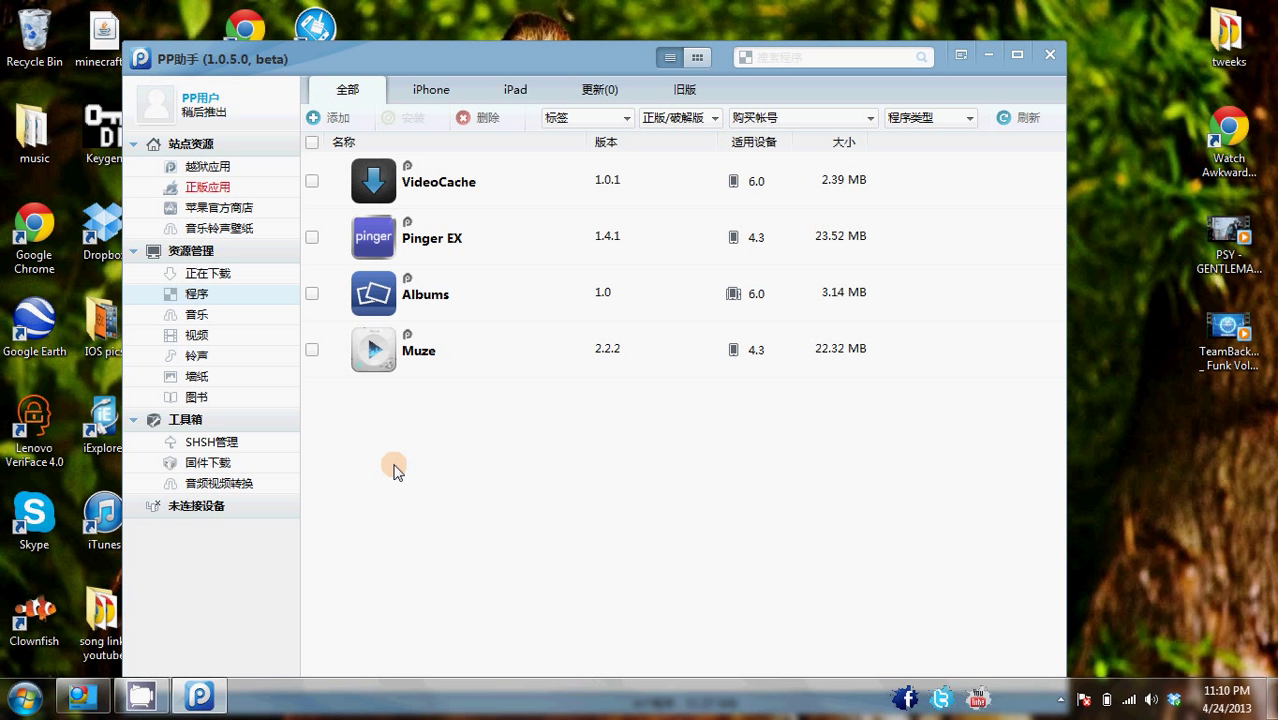
mouse_move(488, 518)
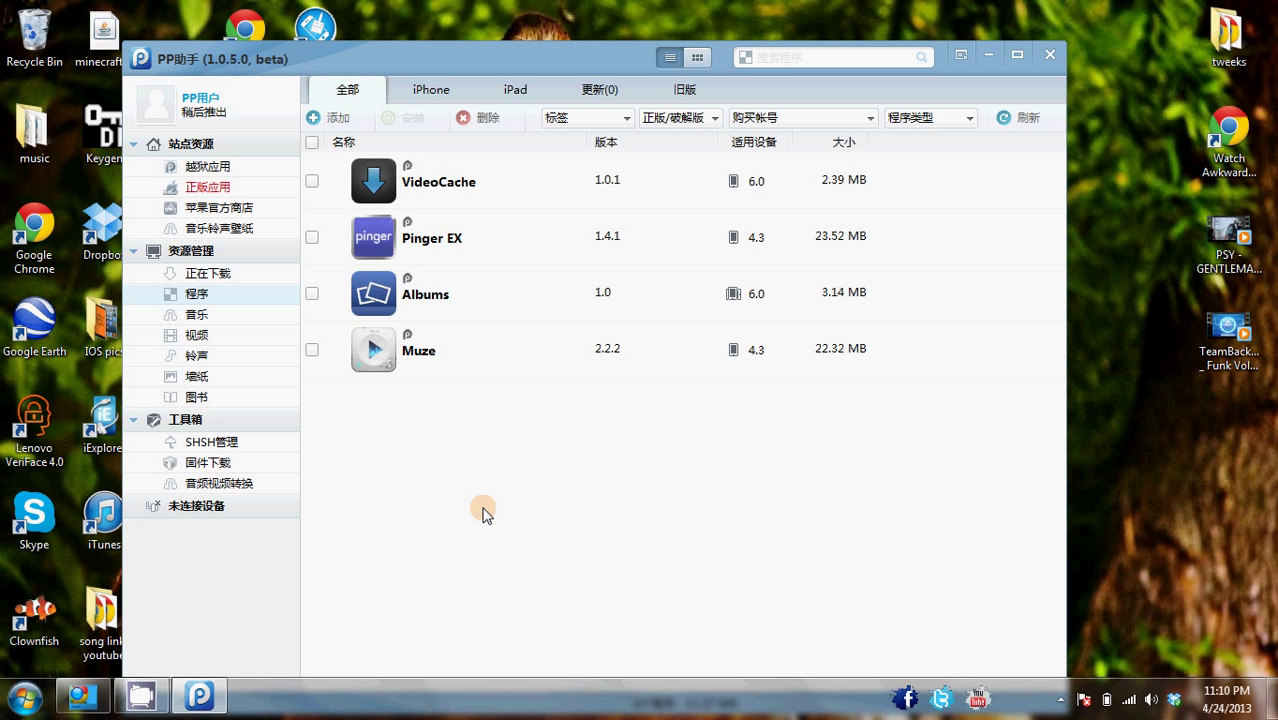
mouse_move(688, 436)
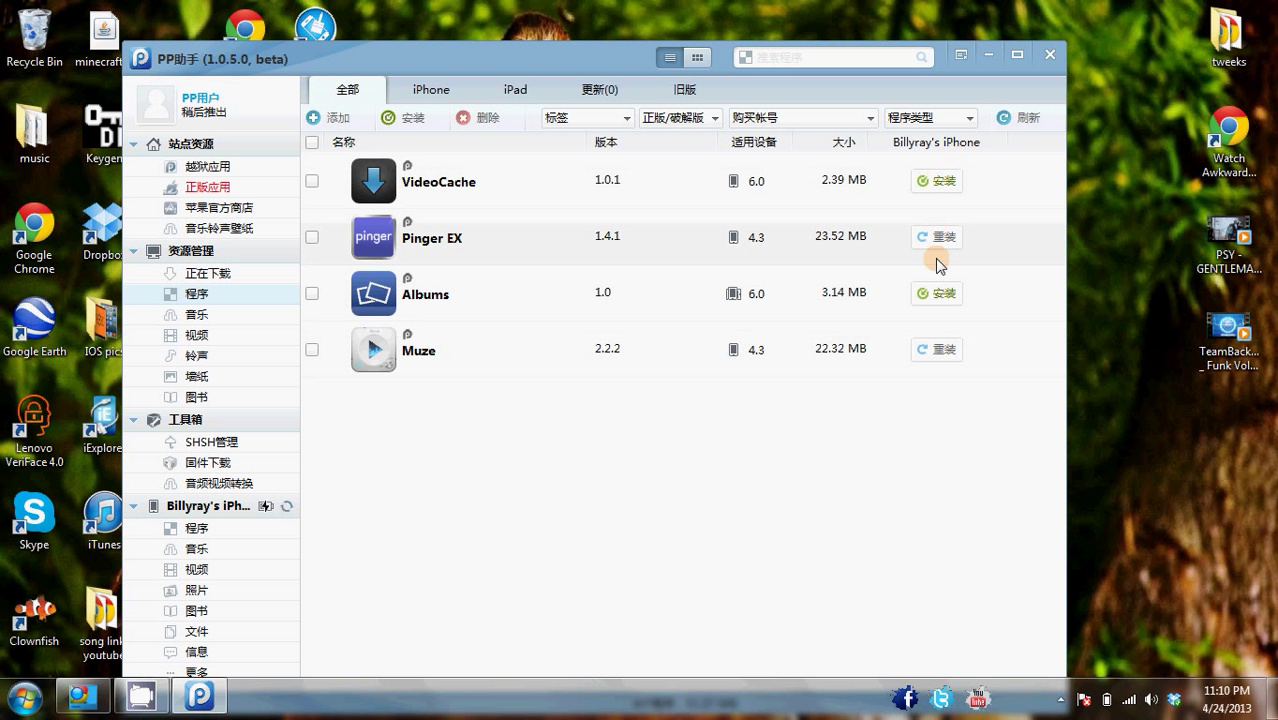
mouse_move(920, 348)
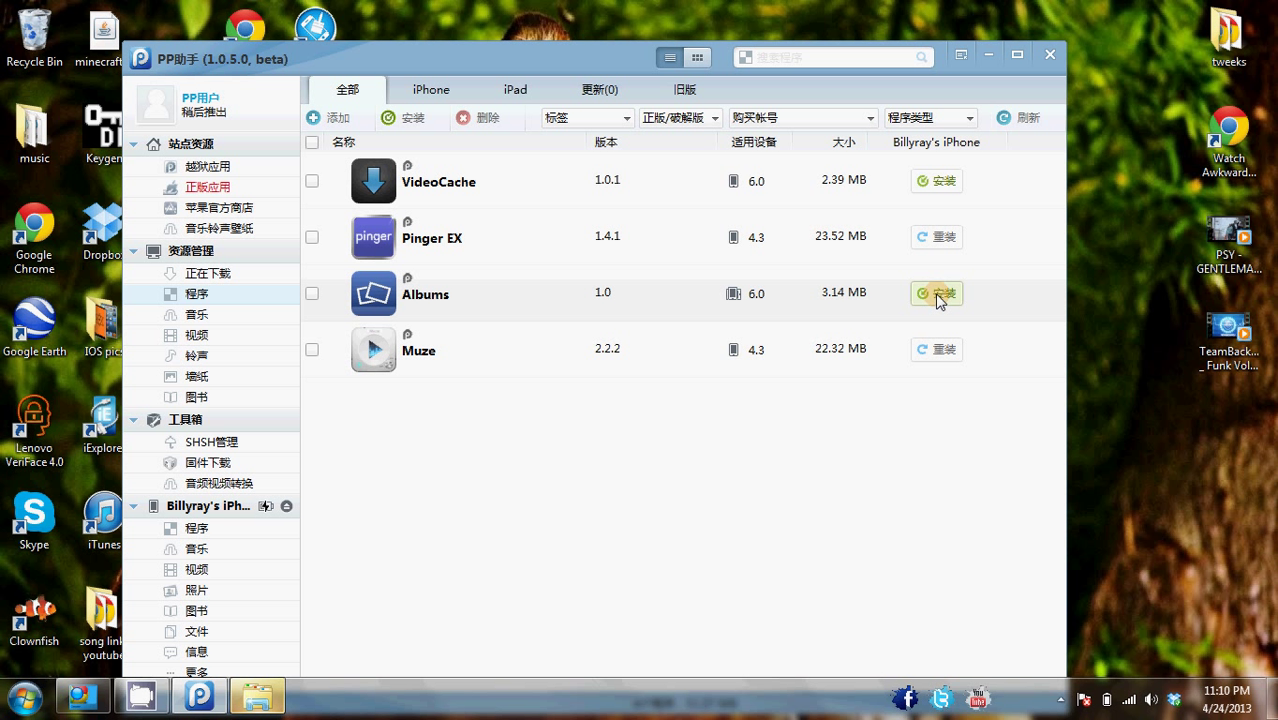
Install the Albums app onto the connected iPhone via its 安装 button
click(936, 292)
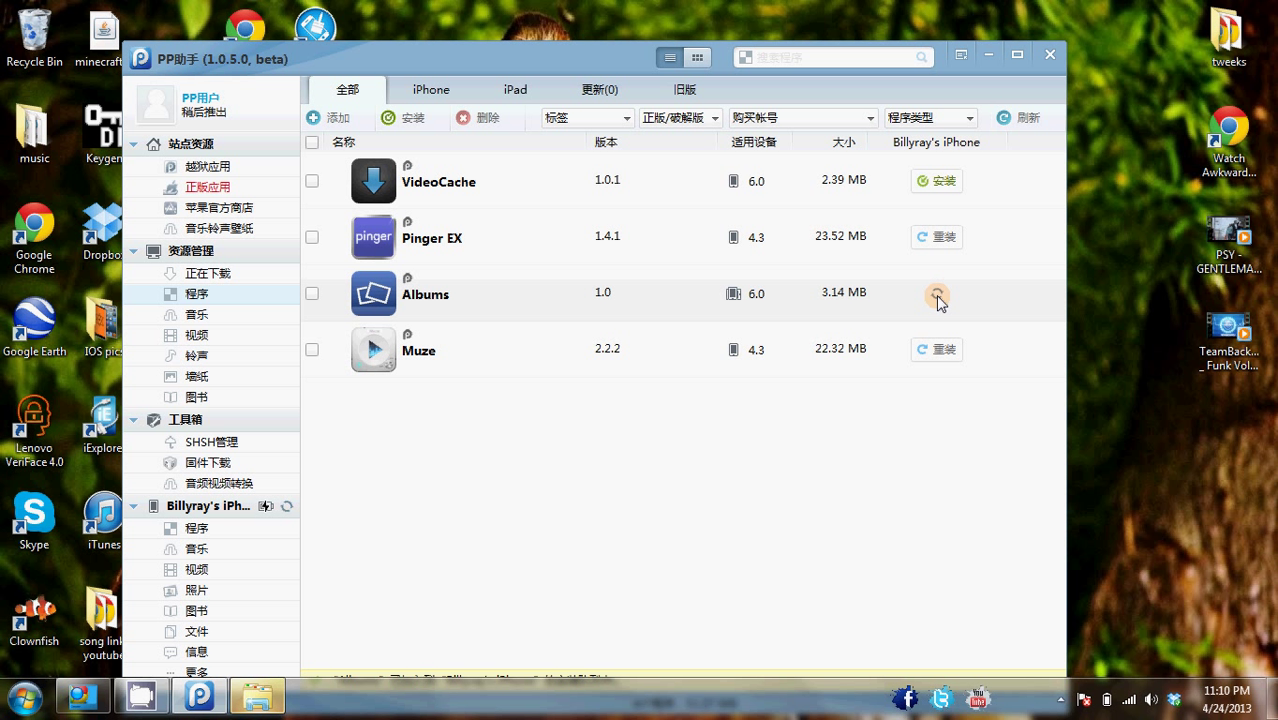
click(936, 292)
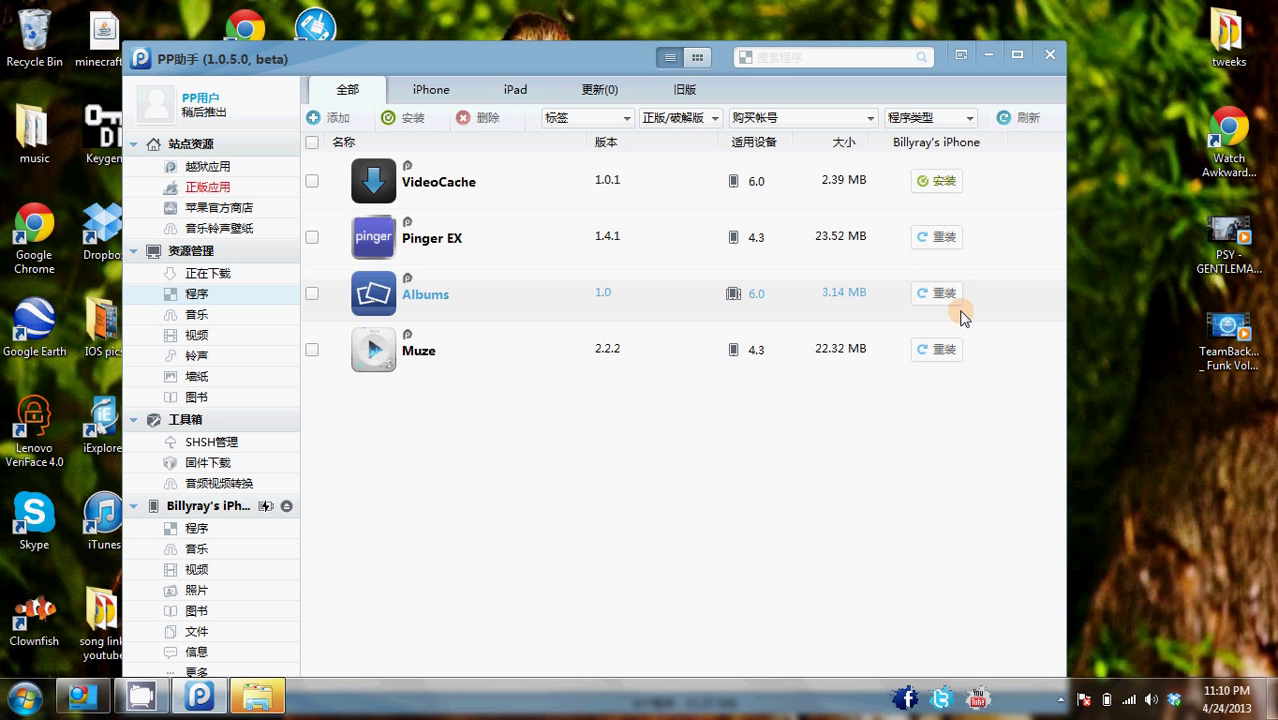
mouse_move(944, 292)
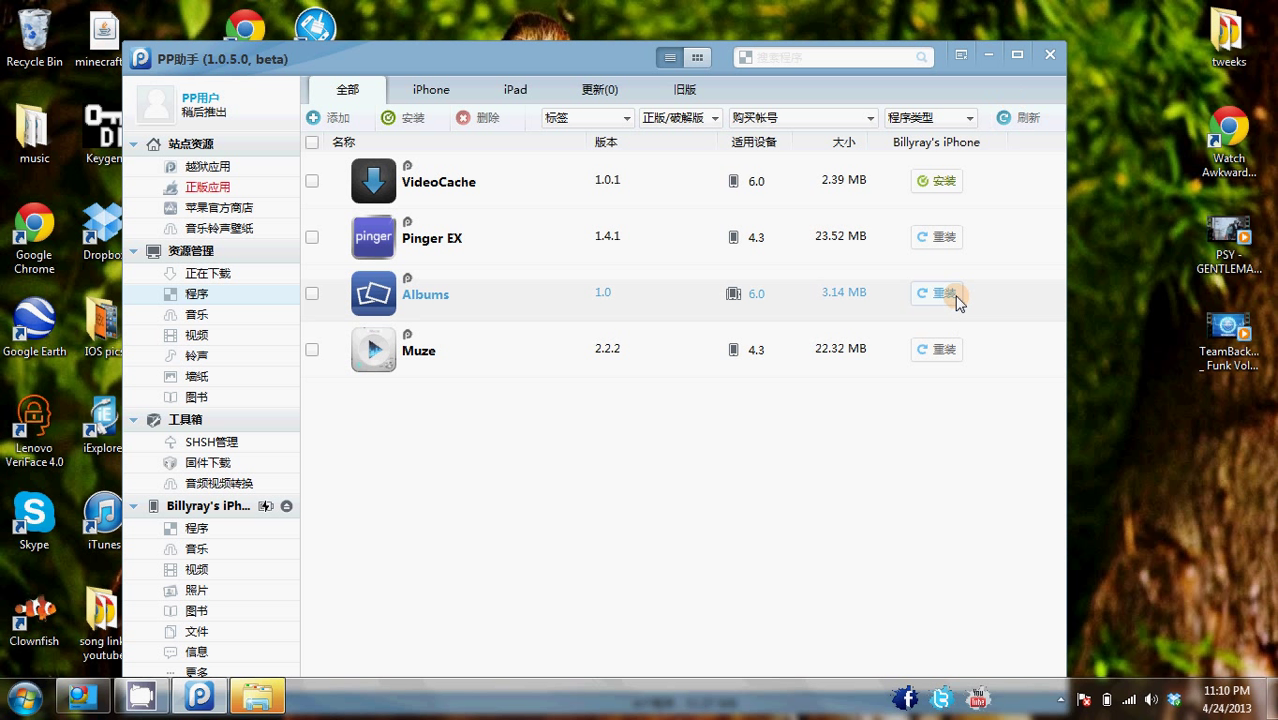
mouse_move(984, 308)
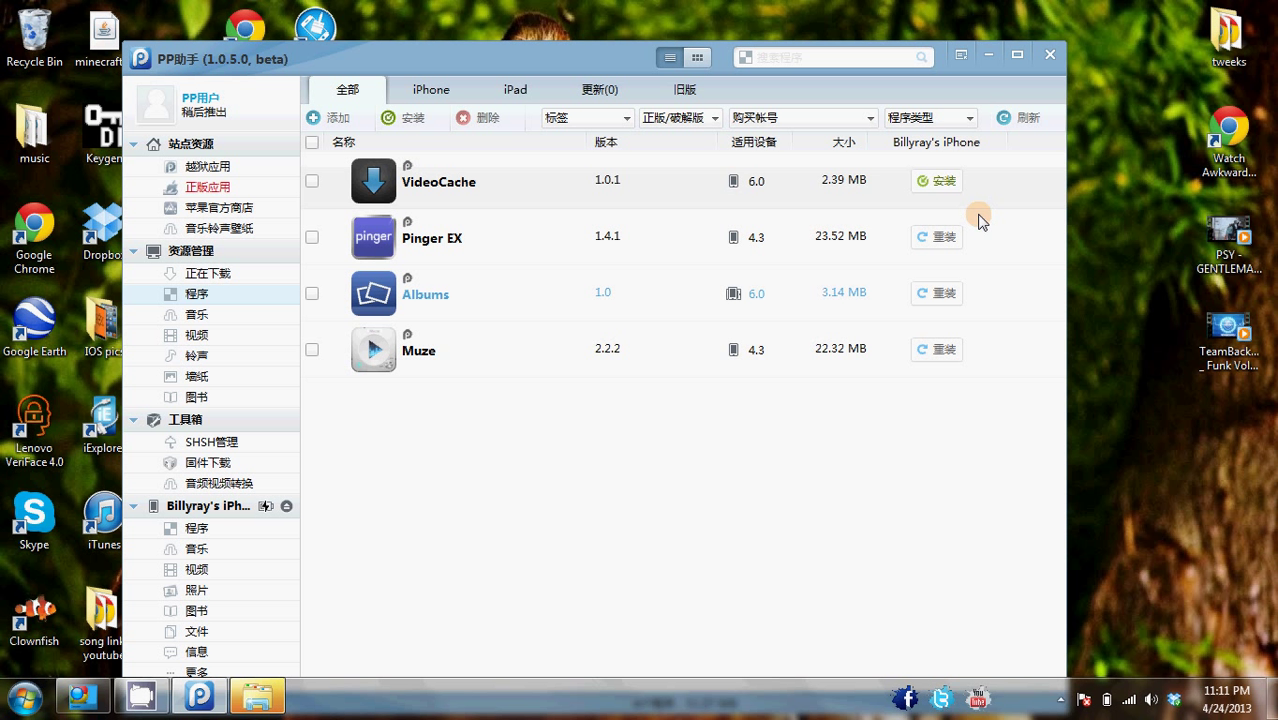
mouse_move(688, 478)
text(gridlee)
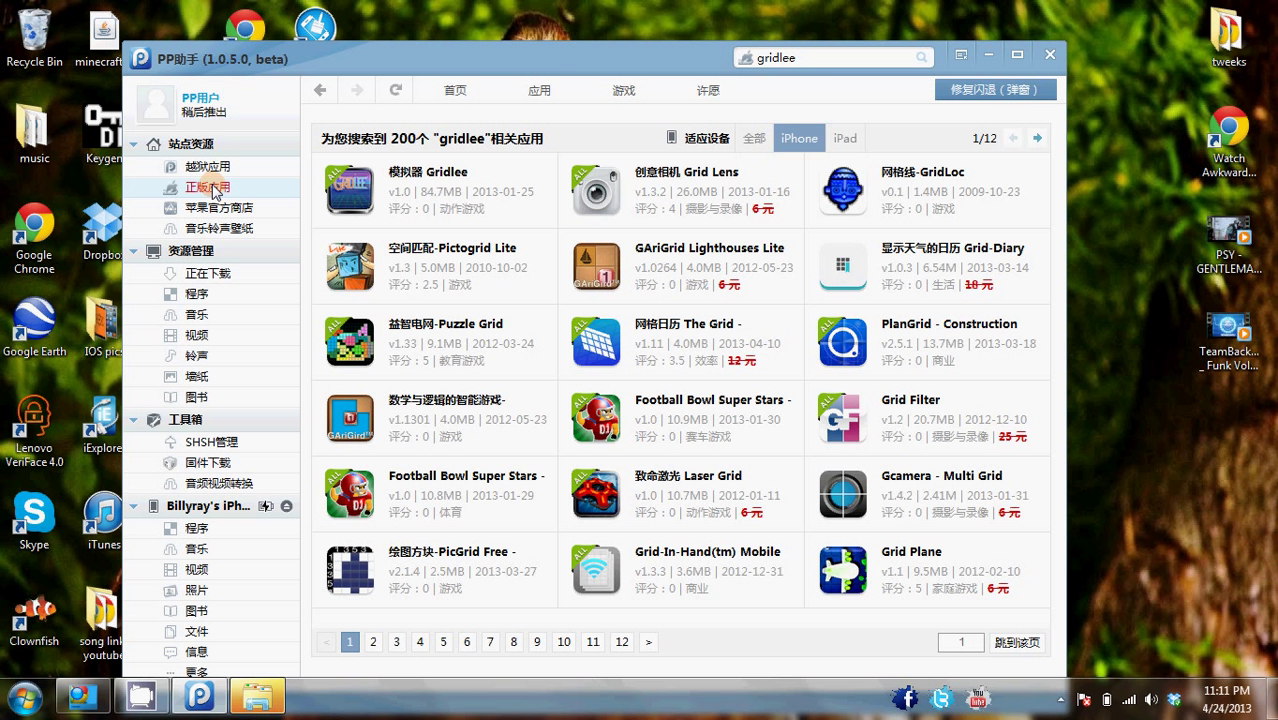
mouse_move(964, 104)
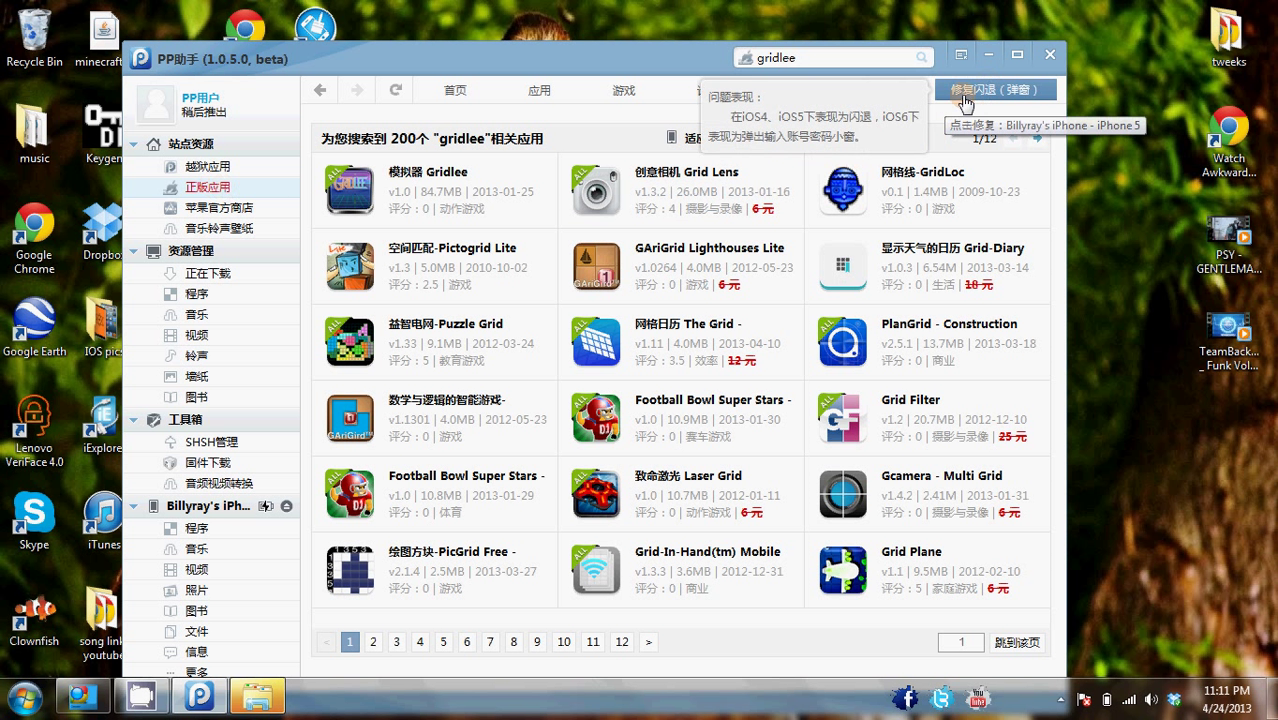
mouse_move(964, 96)
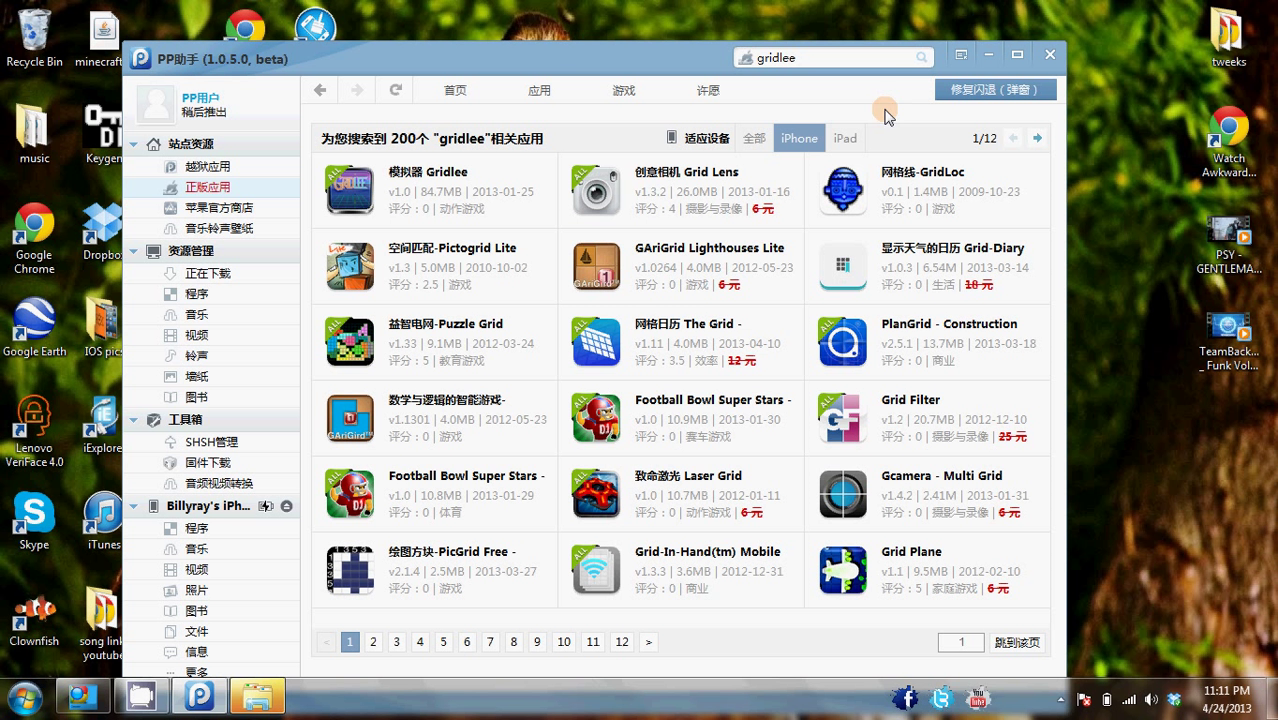
mouse_move(902, 98)
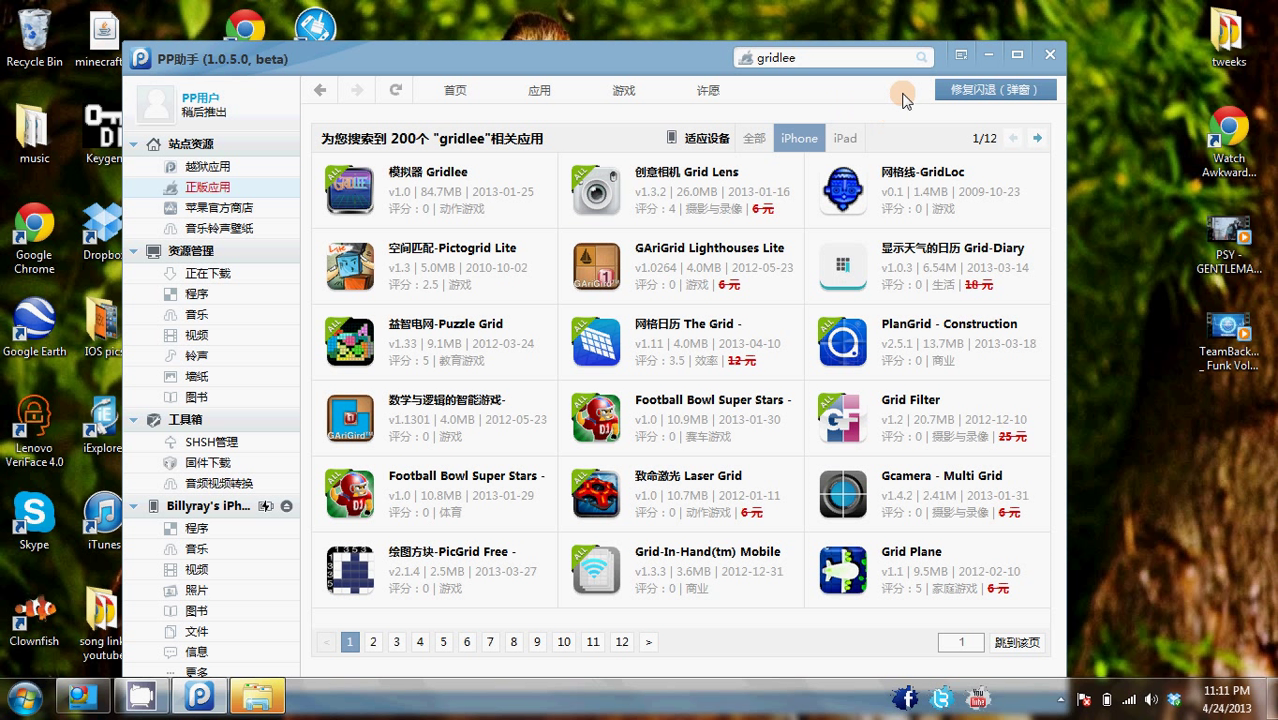
mouse_move(912, 90)
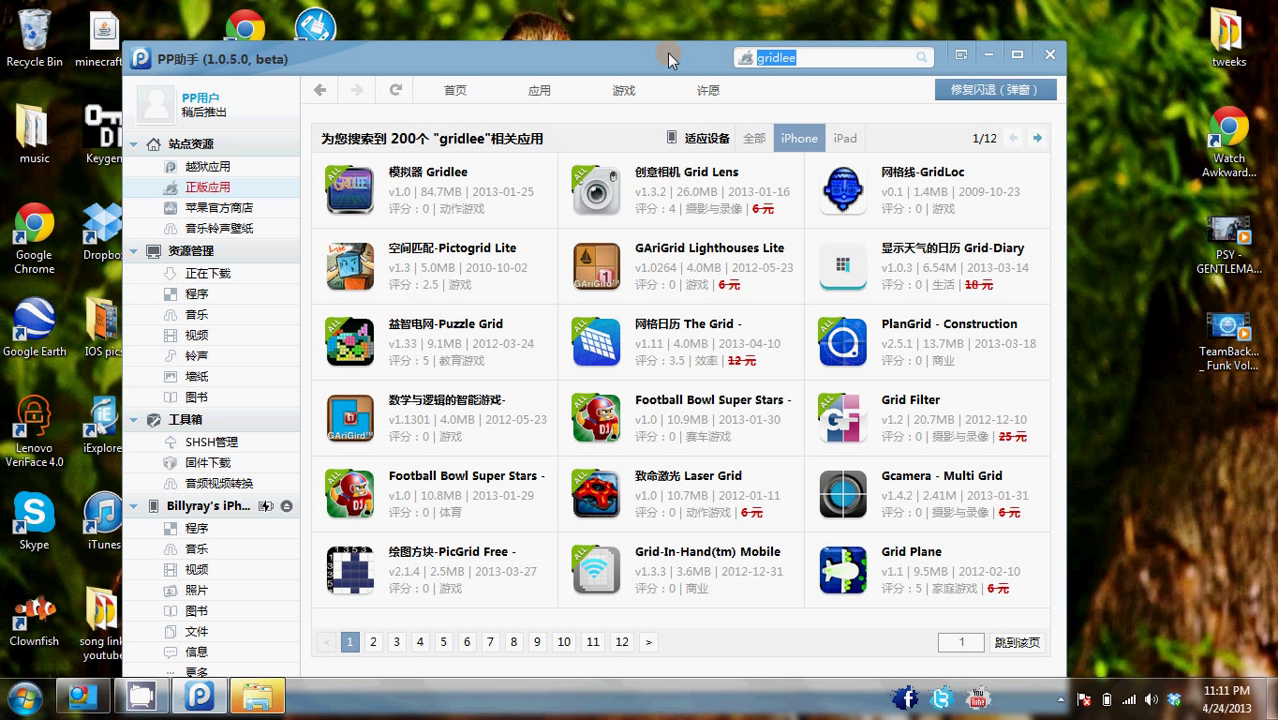
mouse_move(612, 58)
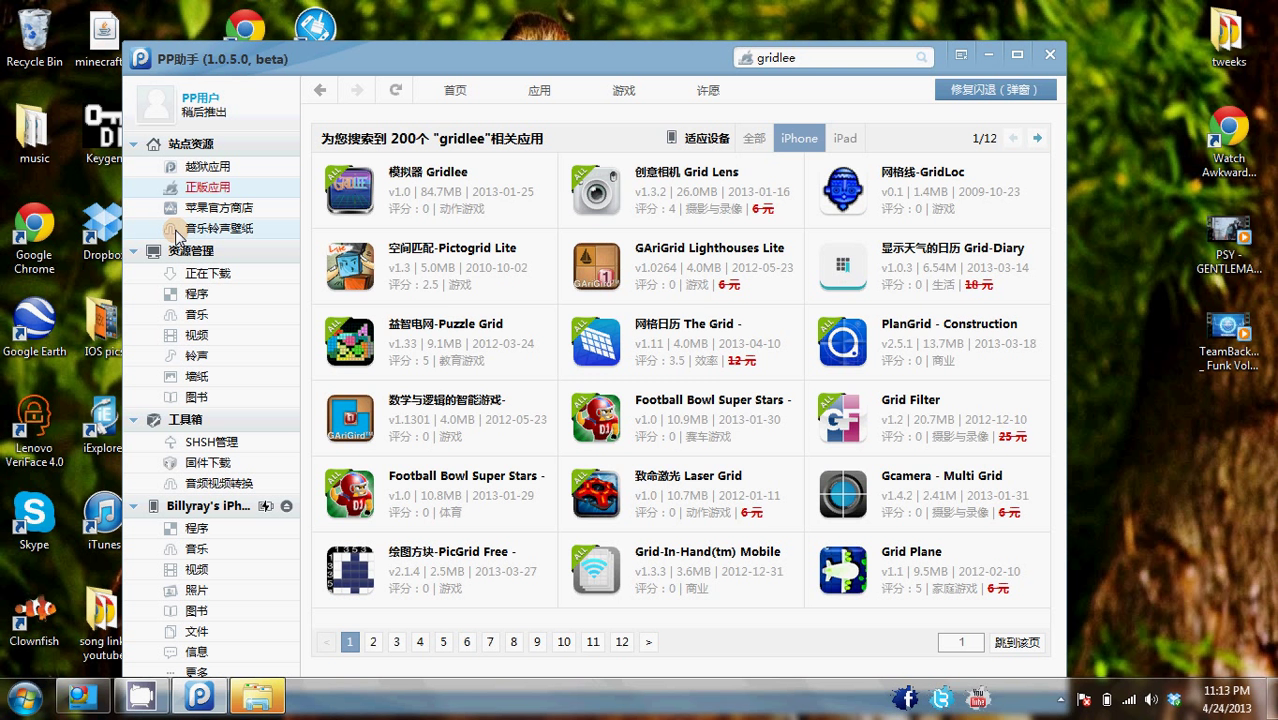
Open 音乐铃声壁纸 under 站点资源 to show the music charts
click(218, 228)
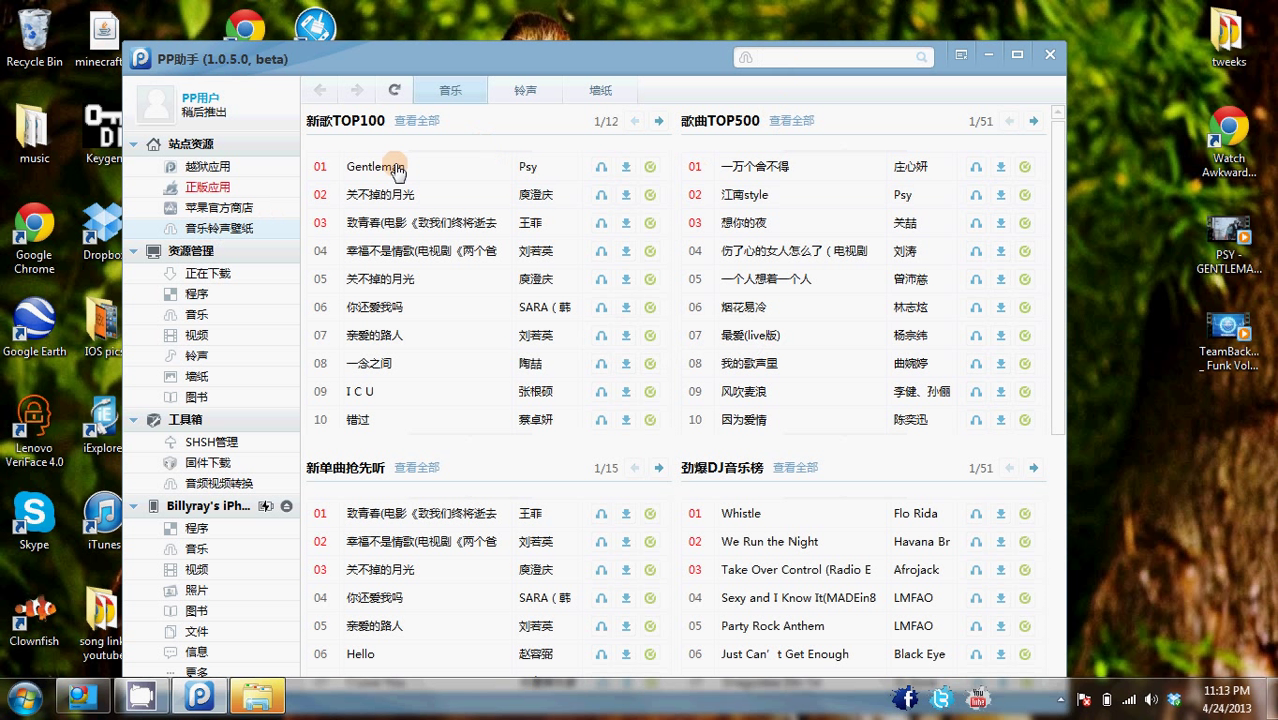
mouse_move(764, 148)
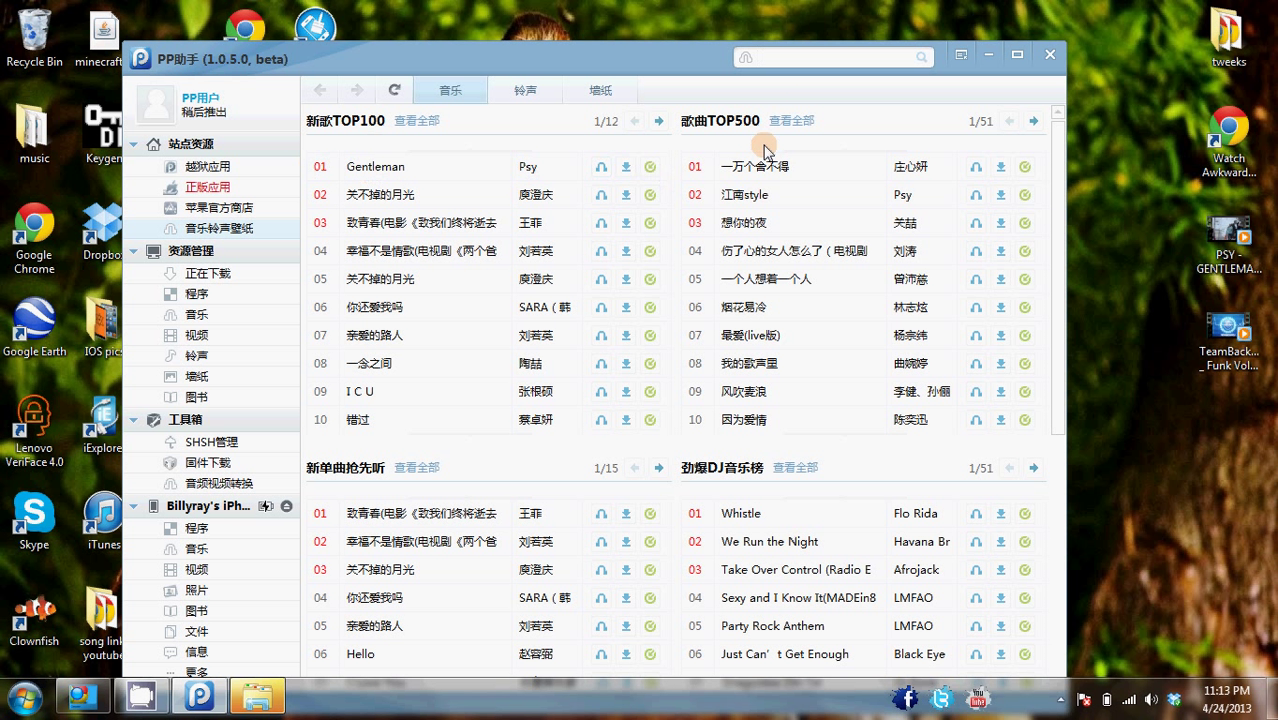
mouse_move(680, 160)
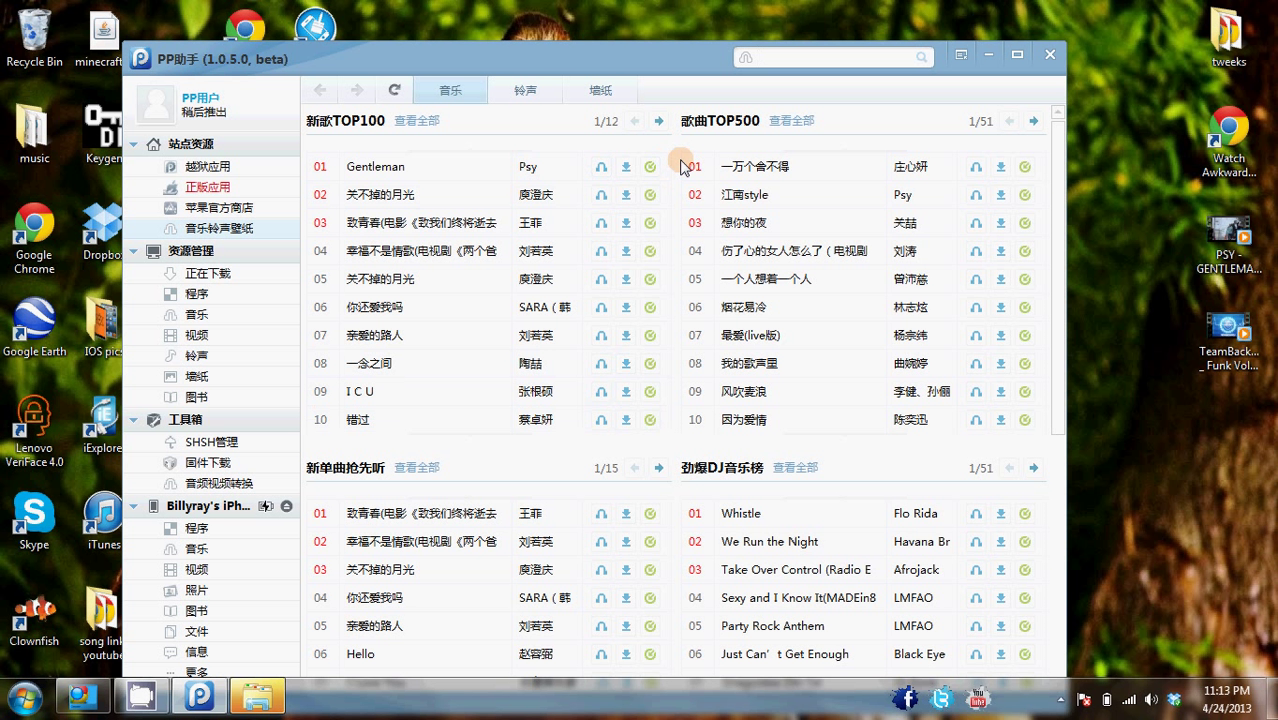
mouse_move(1048, 20)
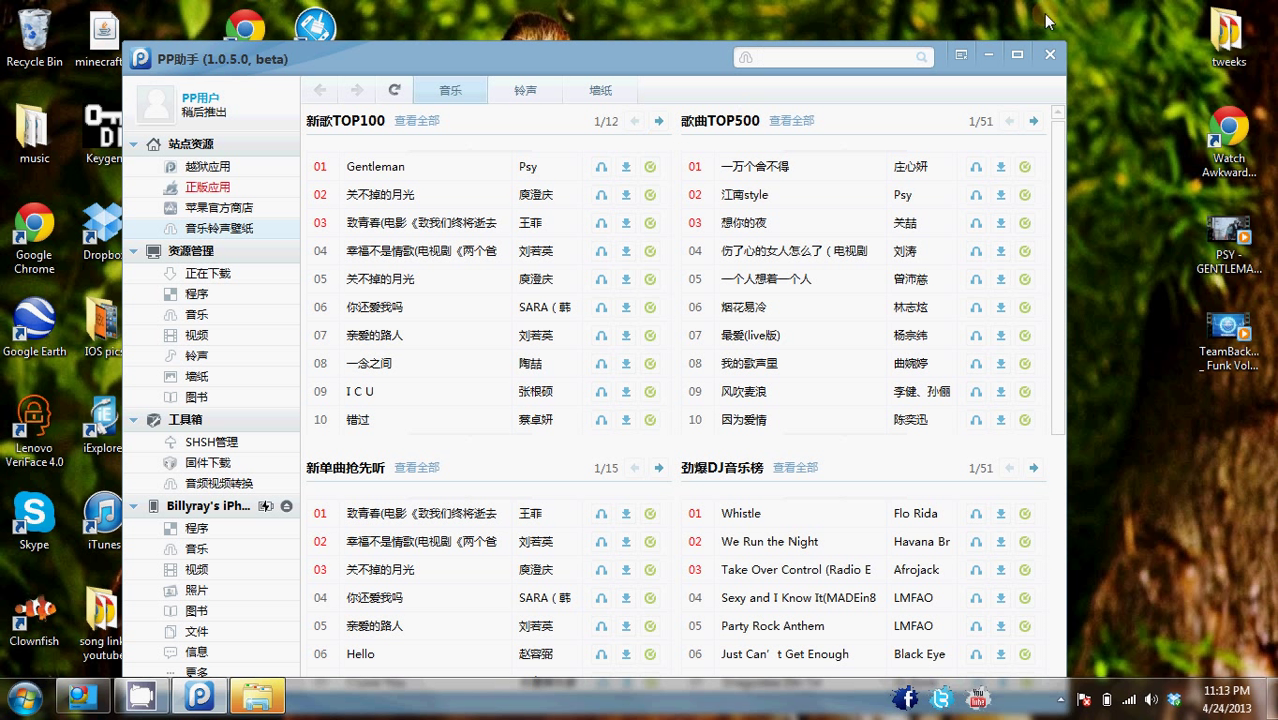
click(830, 56)
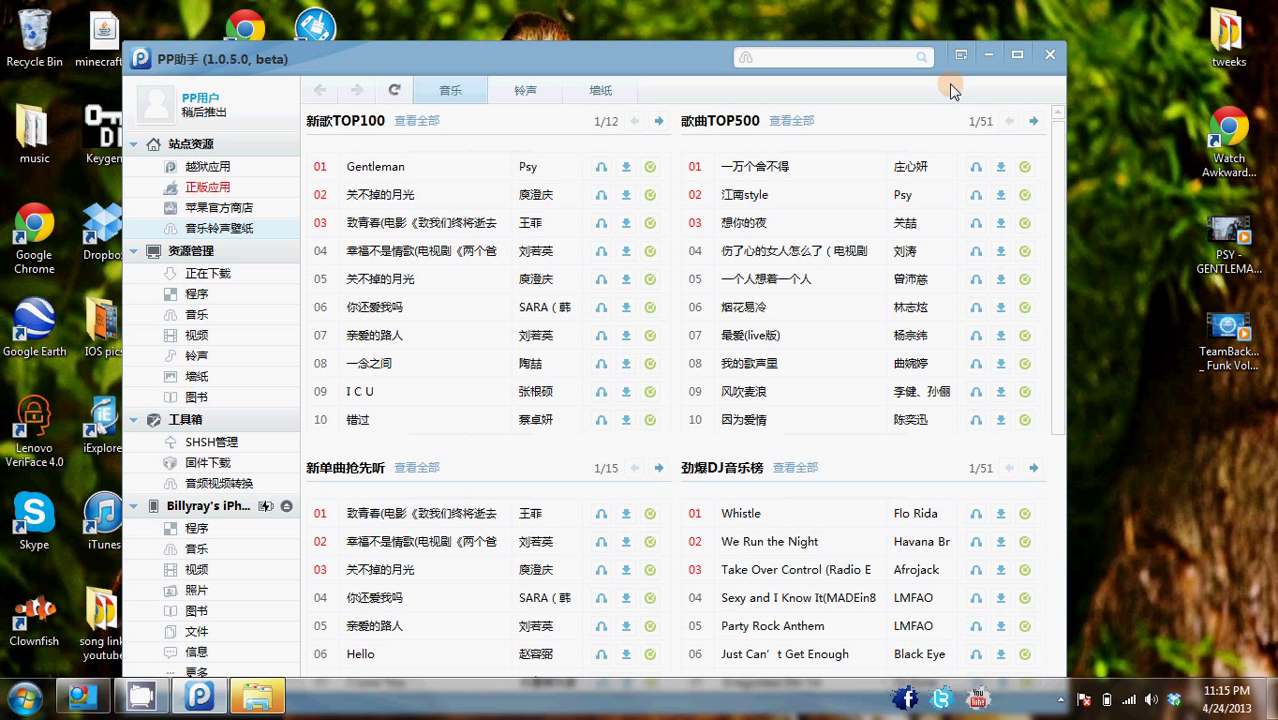
mouse_move(832, 88)
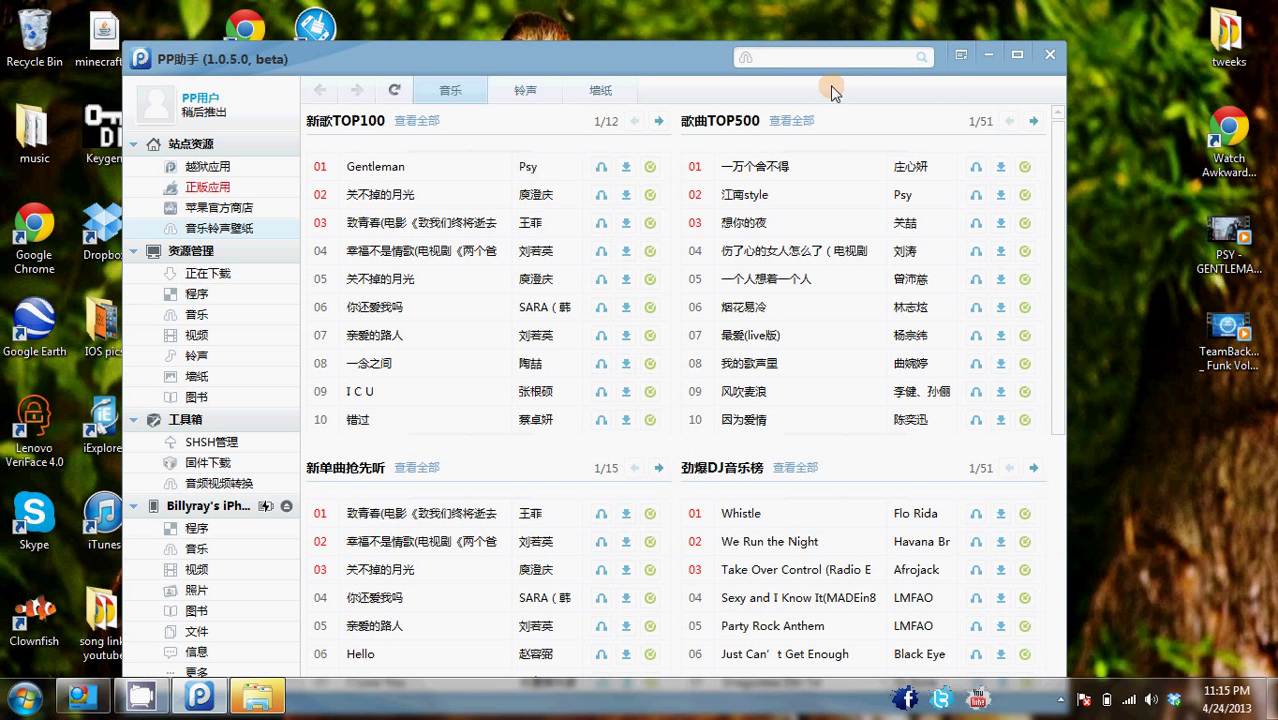
mouse_move(800, 96)
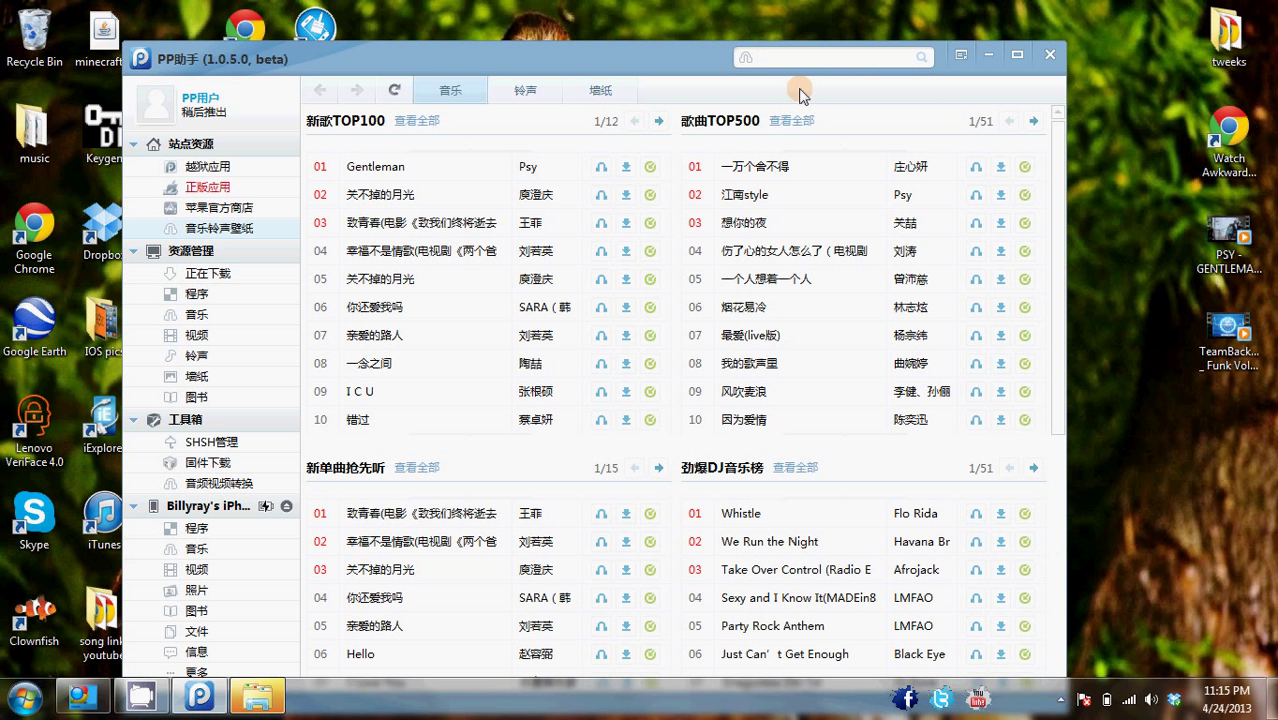